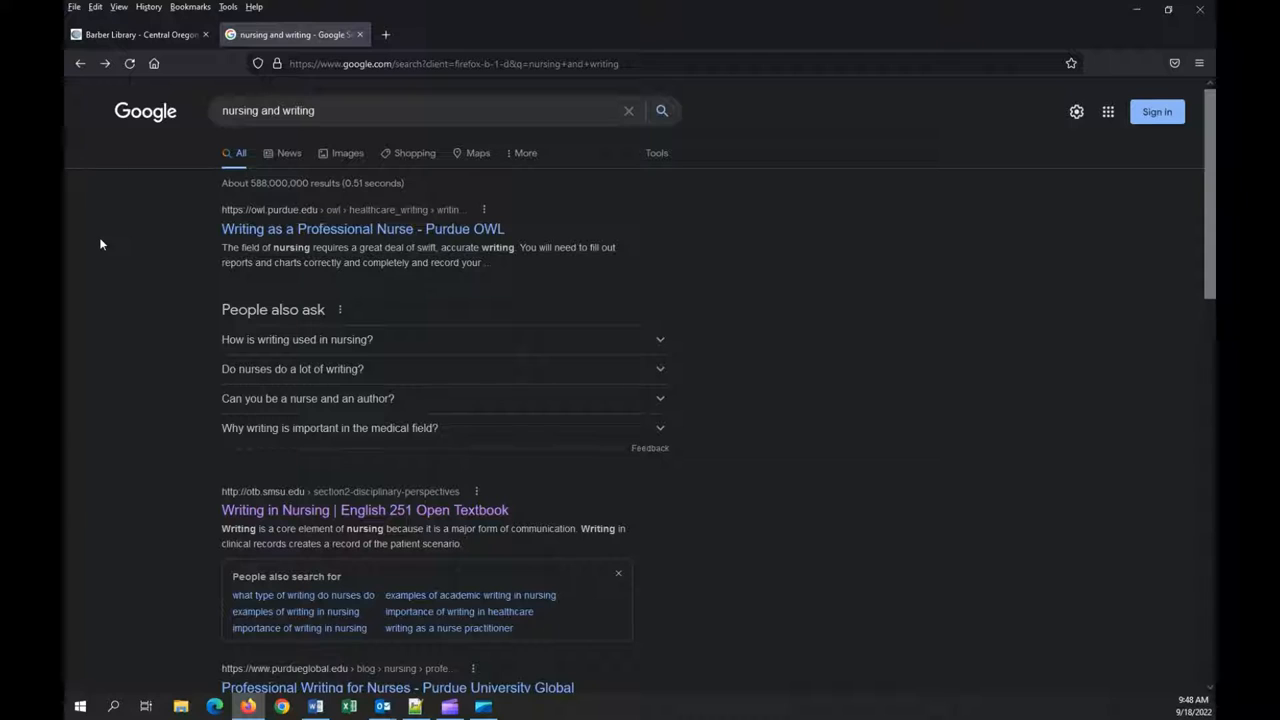
pyautogui.moveTo(344, 510)
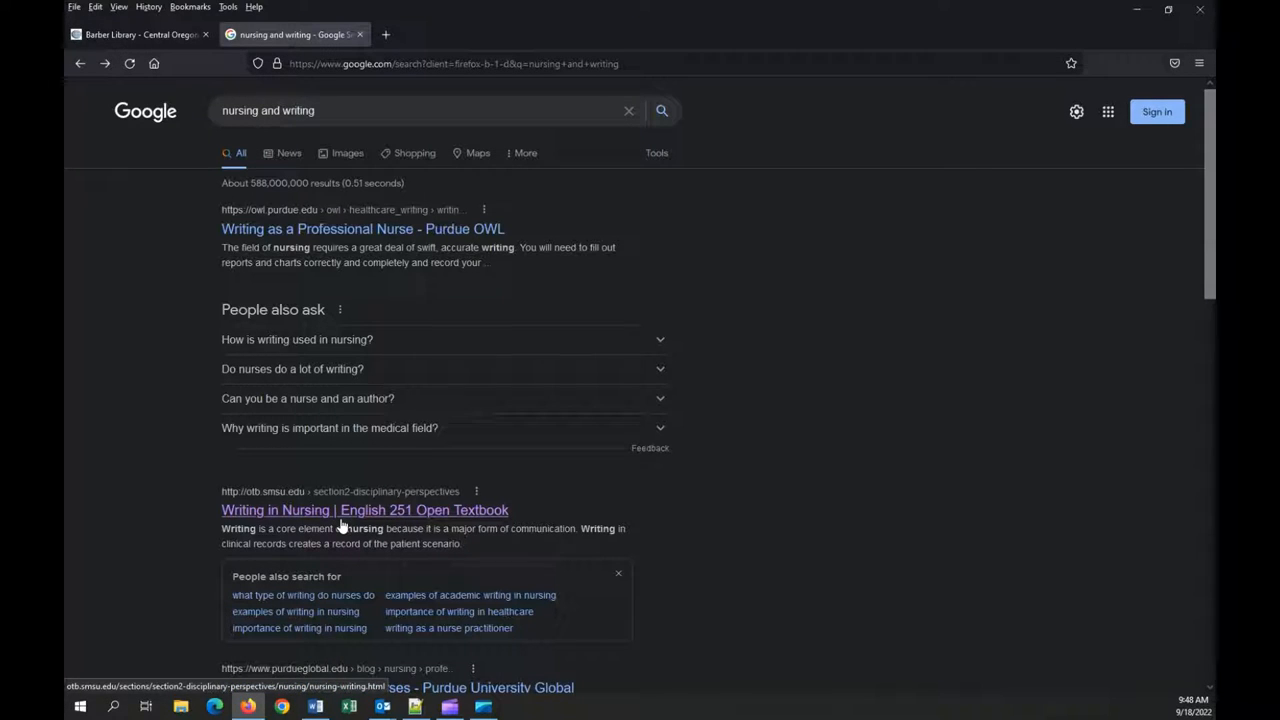
# Read through the 'Writing in Nursing' textbook page from the Google results
pyautogui.click(364, 510)
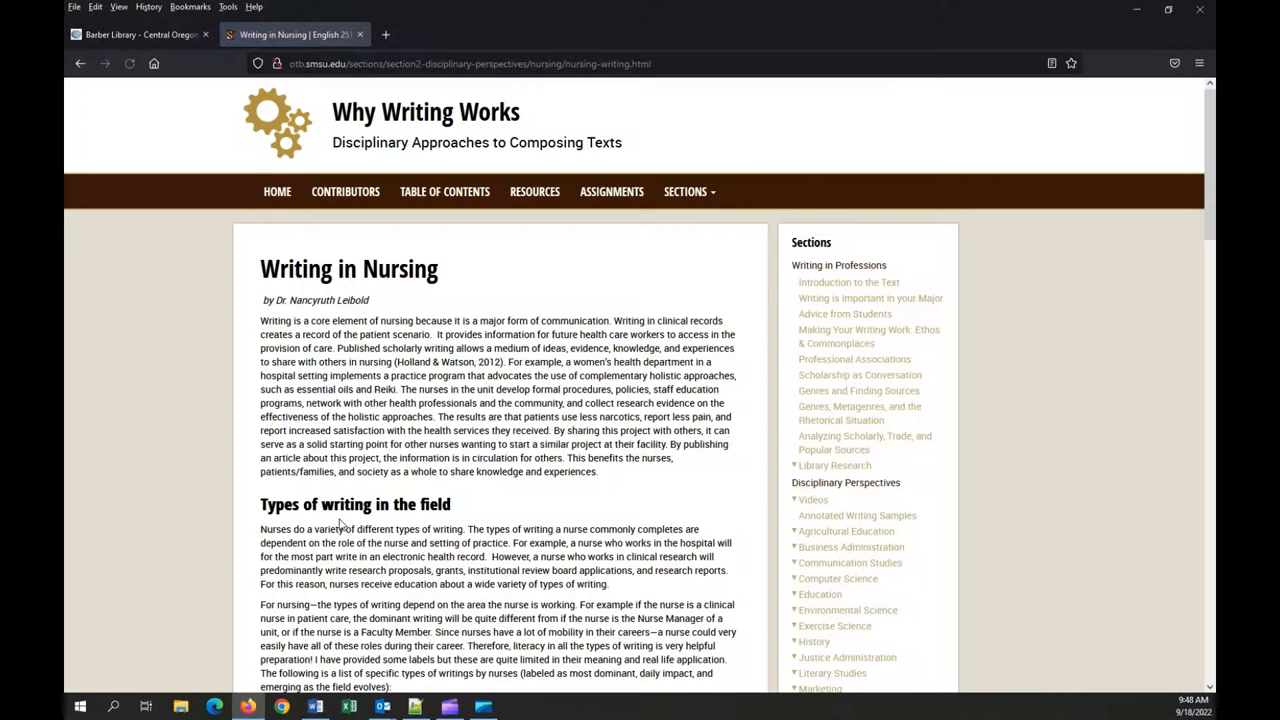
pyautogui.scroll(-3)
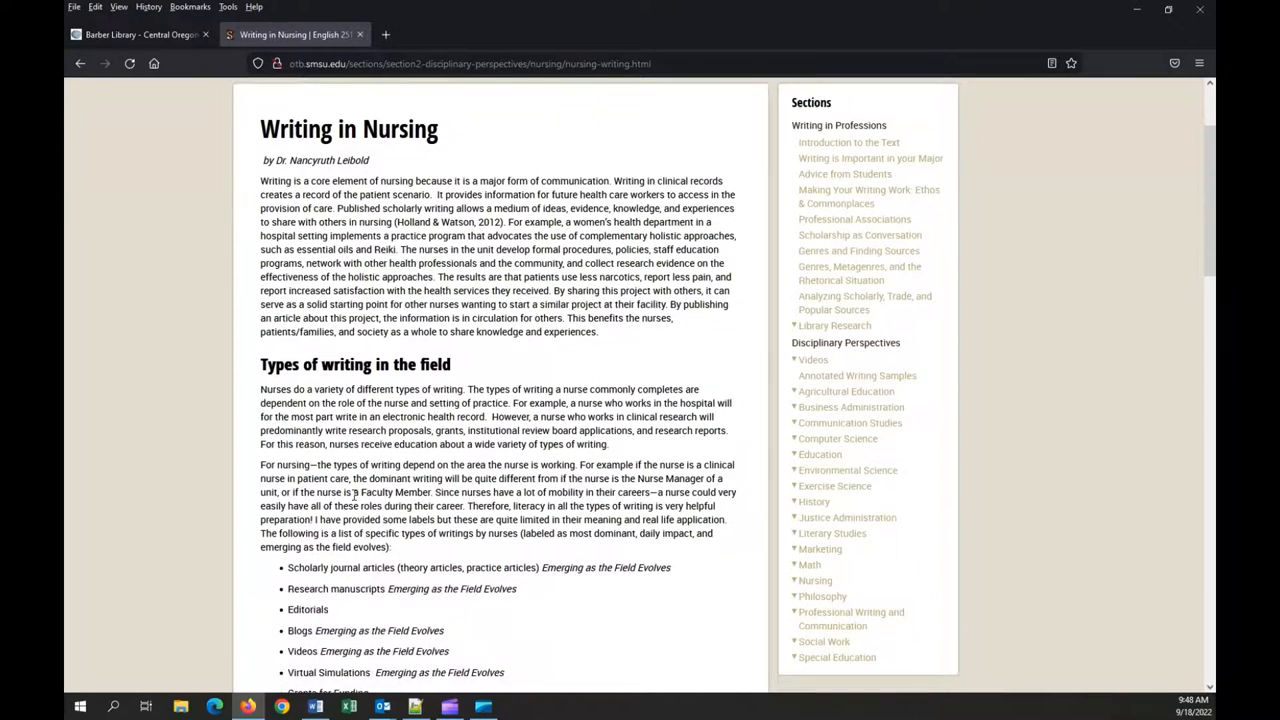
pyautogui.scroll(-3)
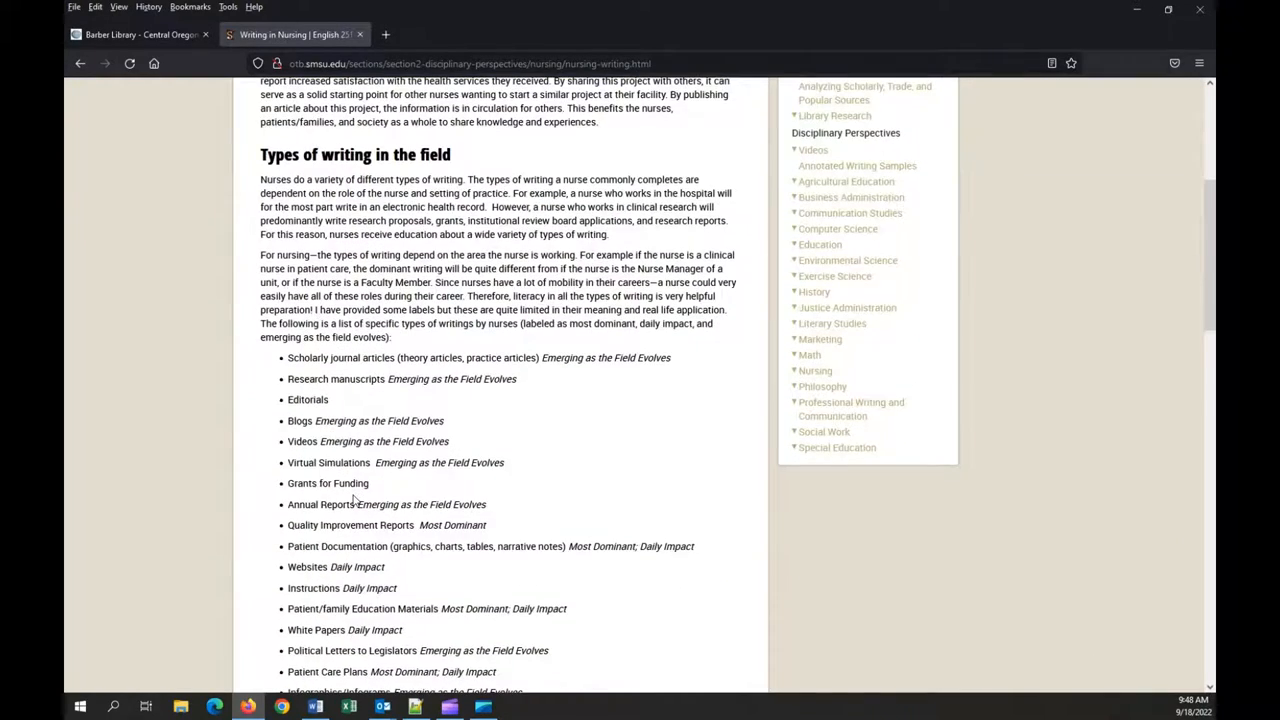
pyautogui.scroll(-3)
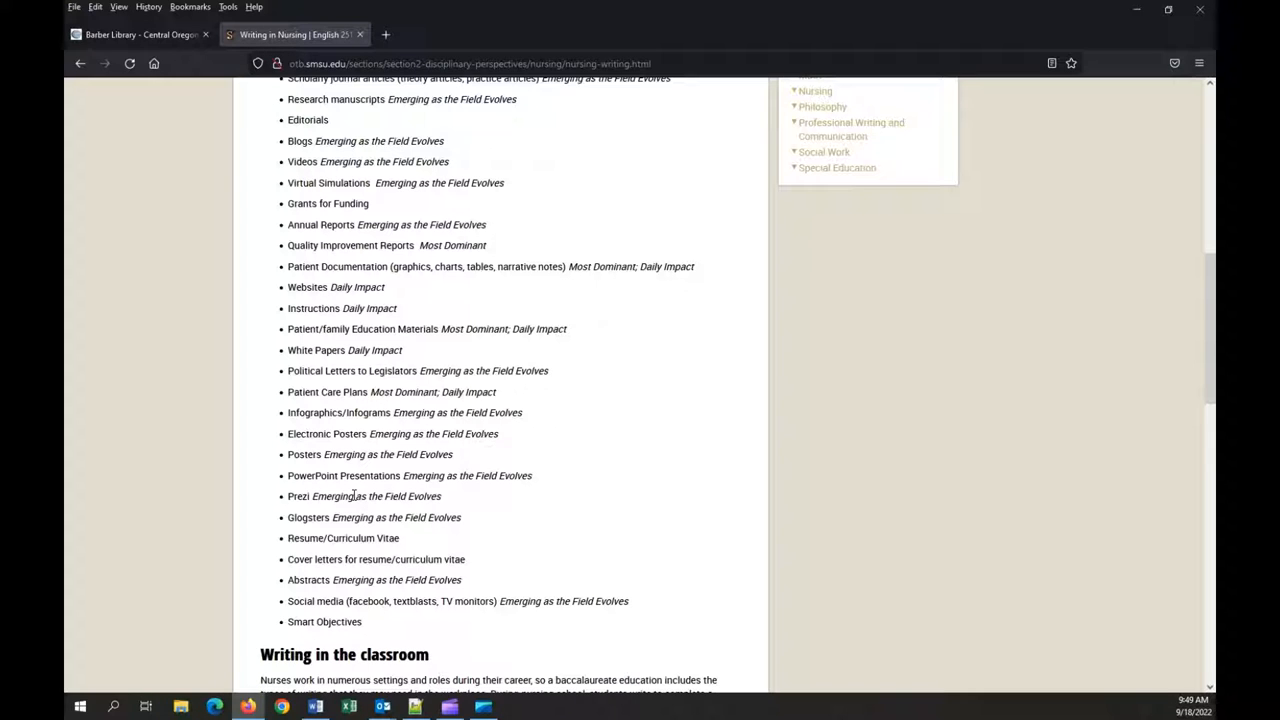
pyautogui.moveTo(488, 508)
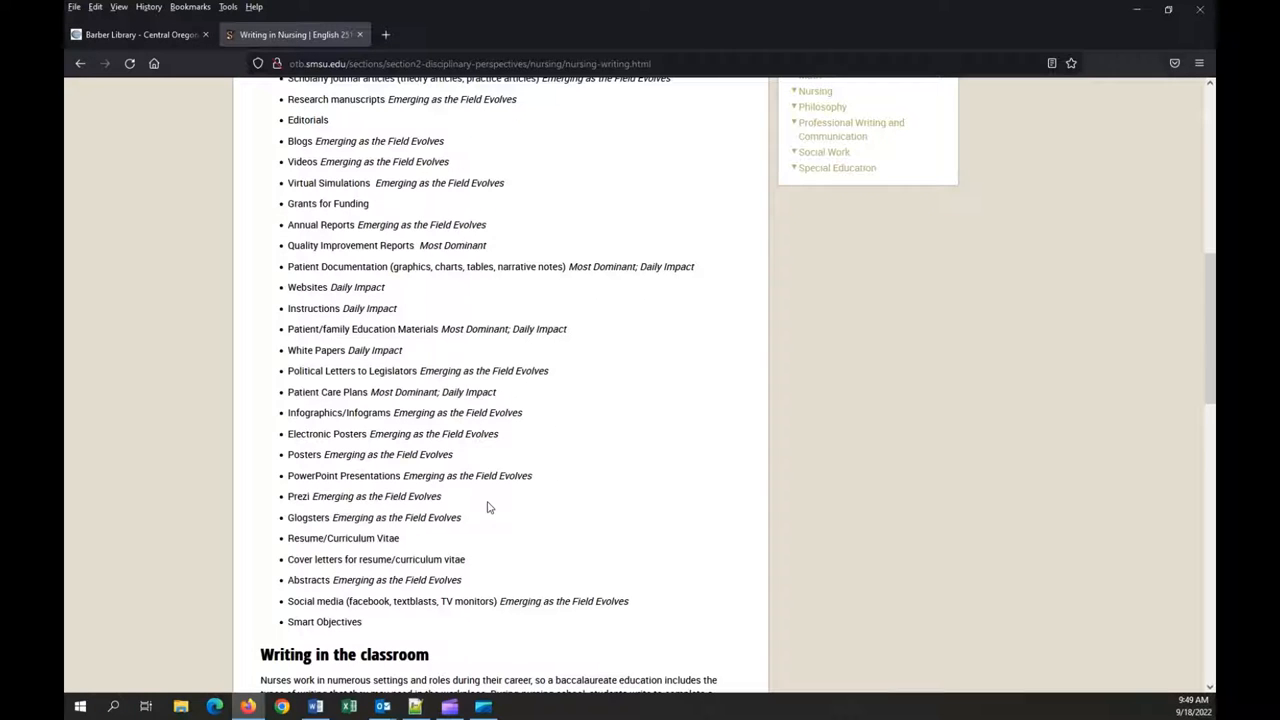
pyautogui.scroll(3)
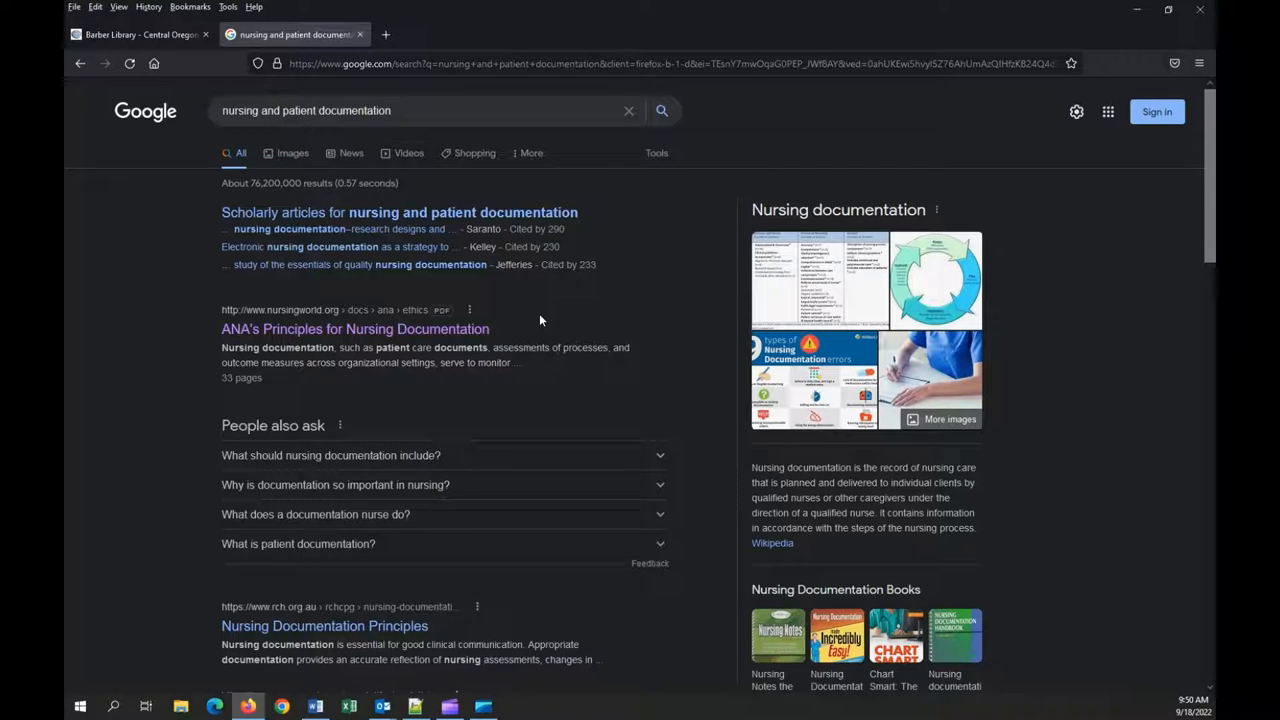
# Return to the Barber Library homepage and go to its full All Databases list
pyautogui.click(140, 34)
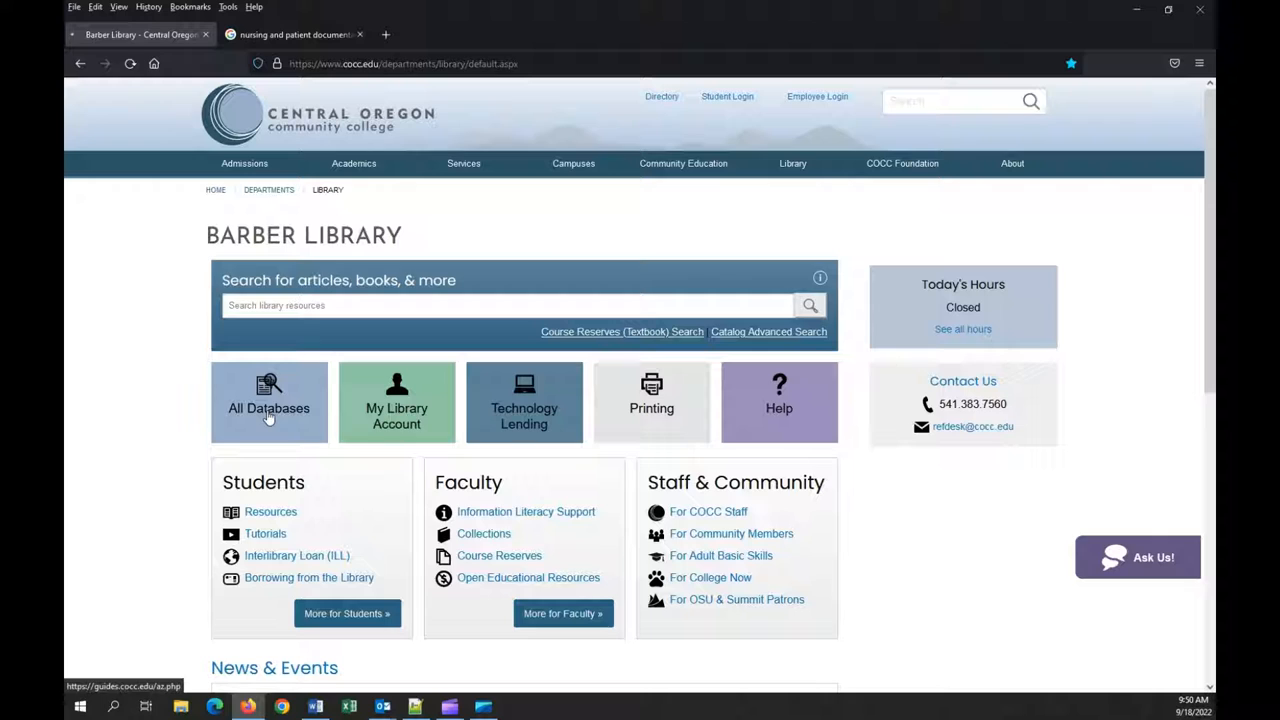
pyautogui.click(268, 402)
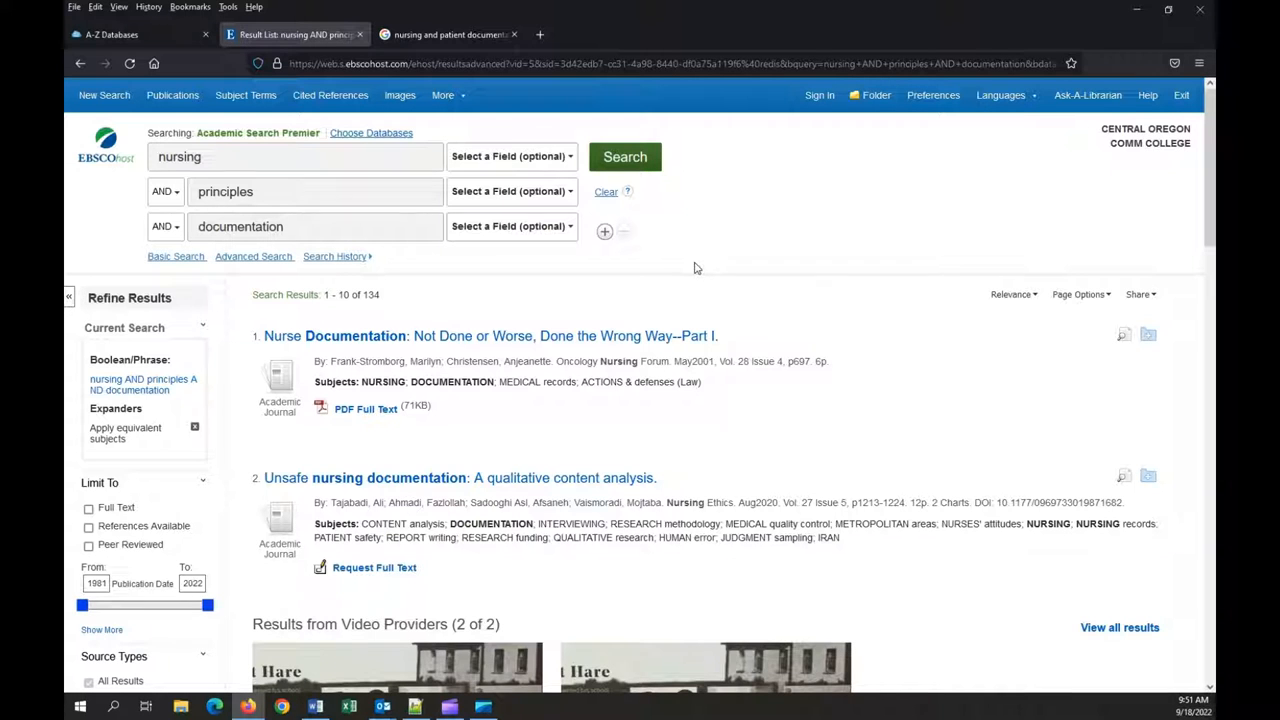
pyautogui.moveTo(688, 268)
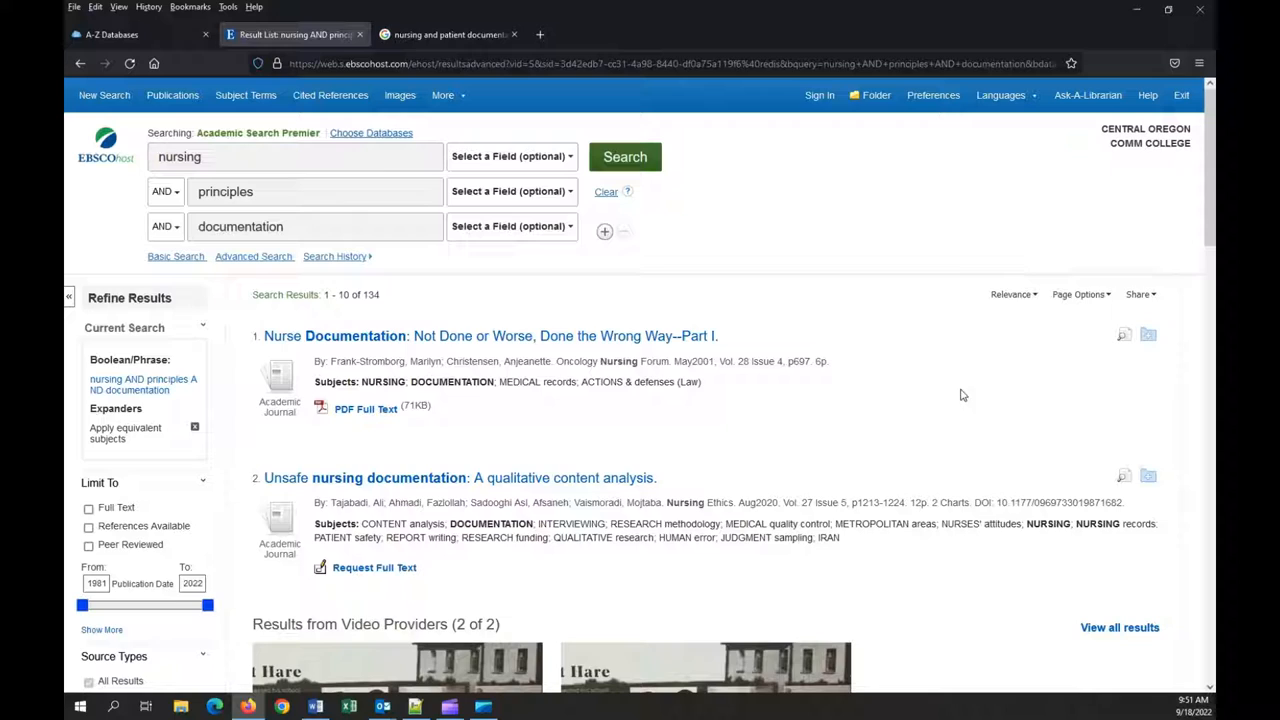
pyautogui.moveTo(936, 394)
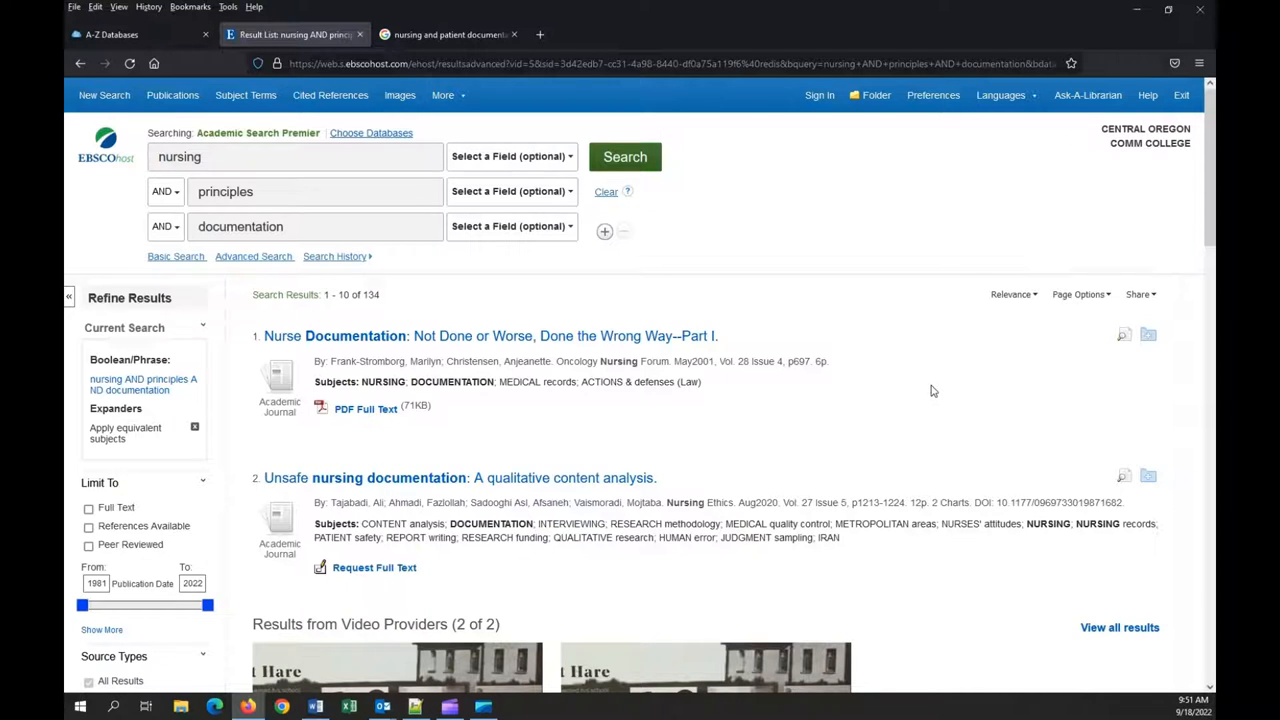
pyautogui.scroll(-3)
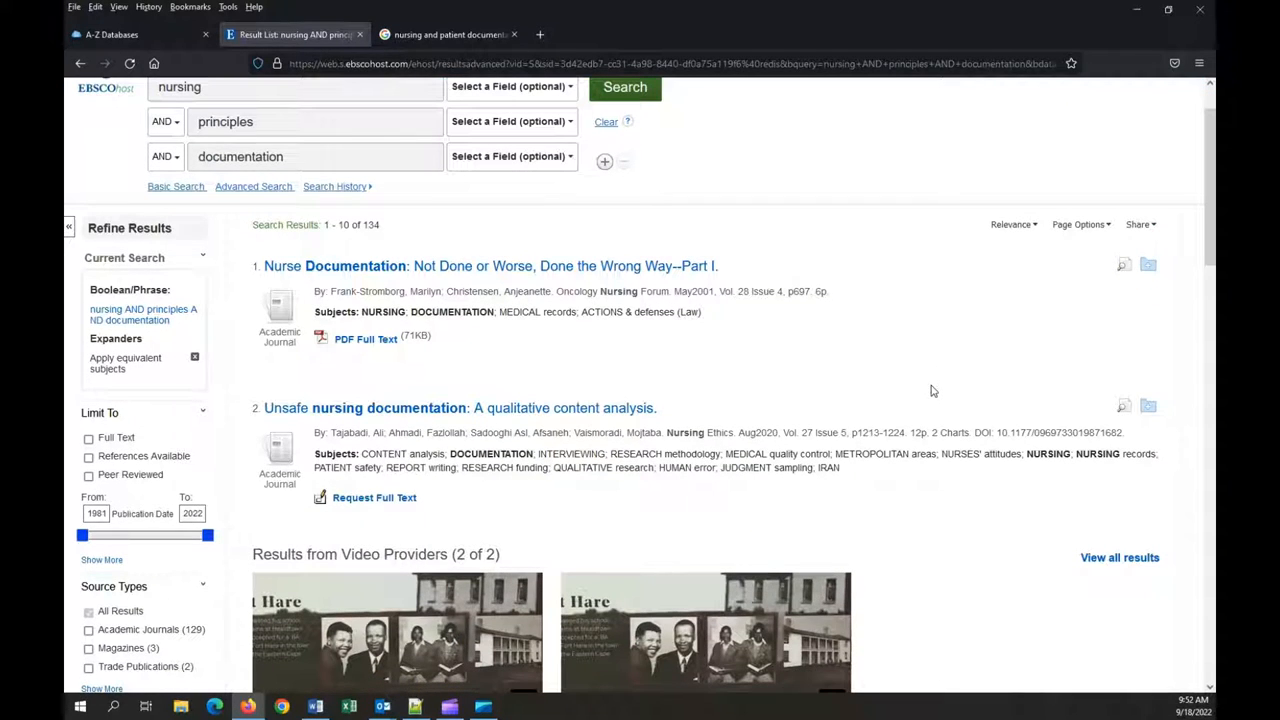
pyautogui.scroll(-3)
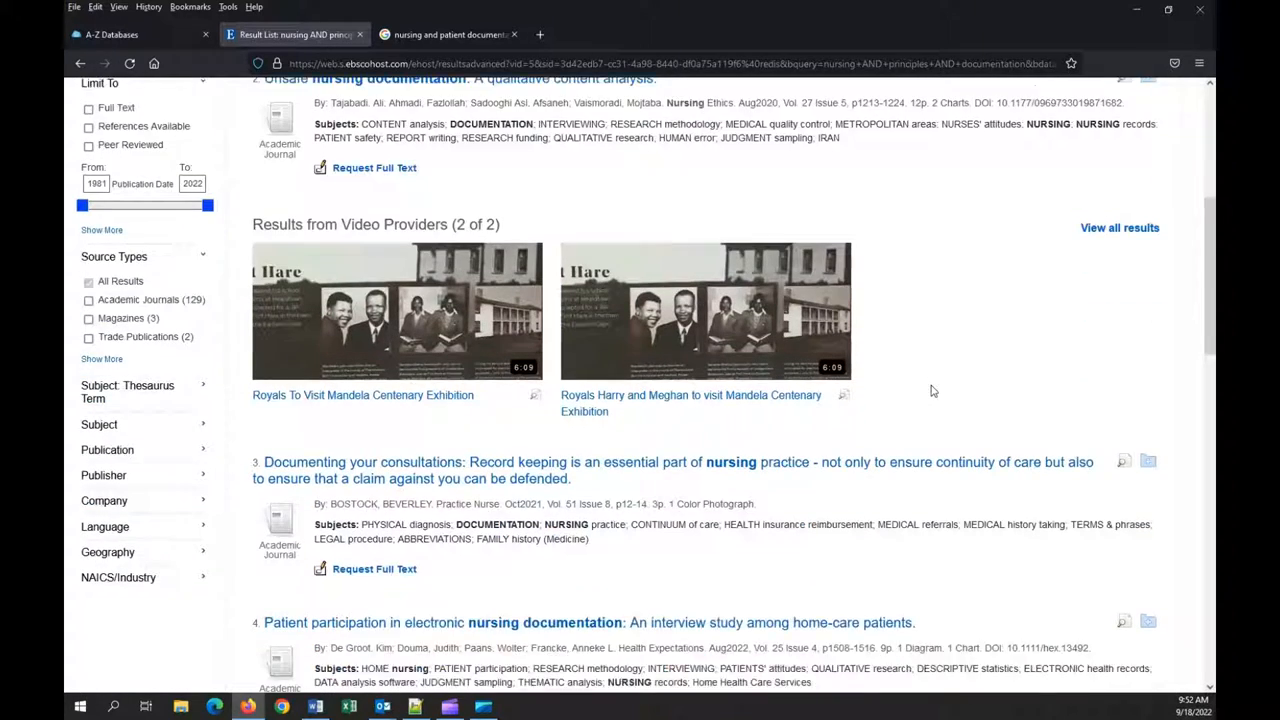
pyautogui.scroll(-3)
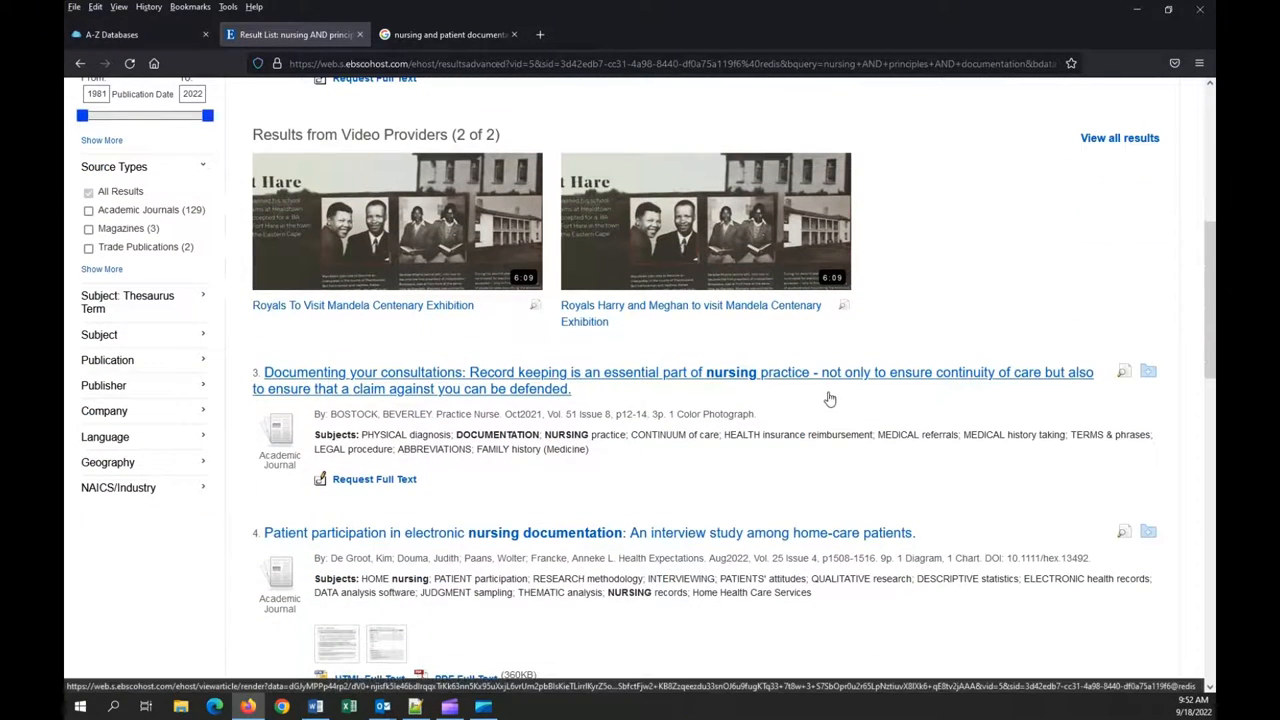
pyautogui.moveTo(792, 400)
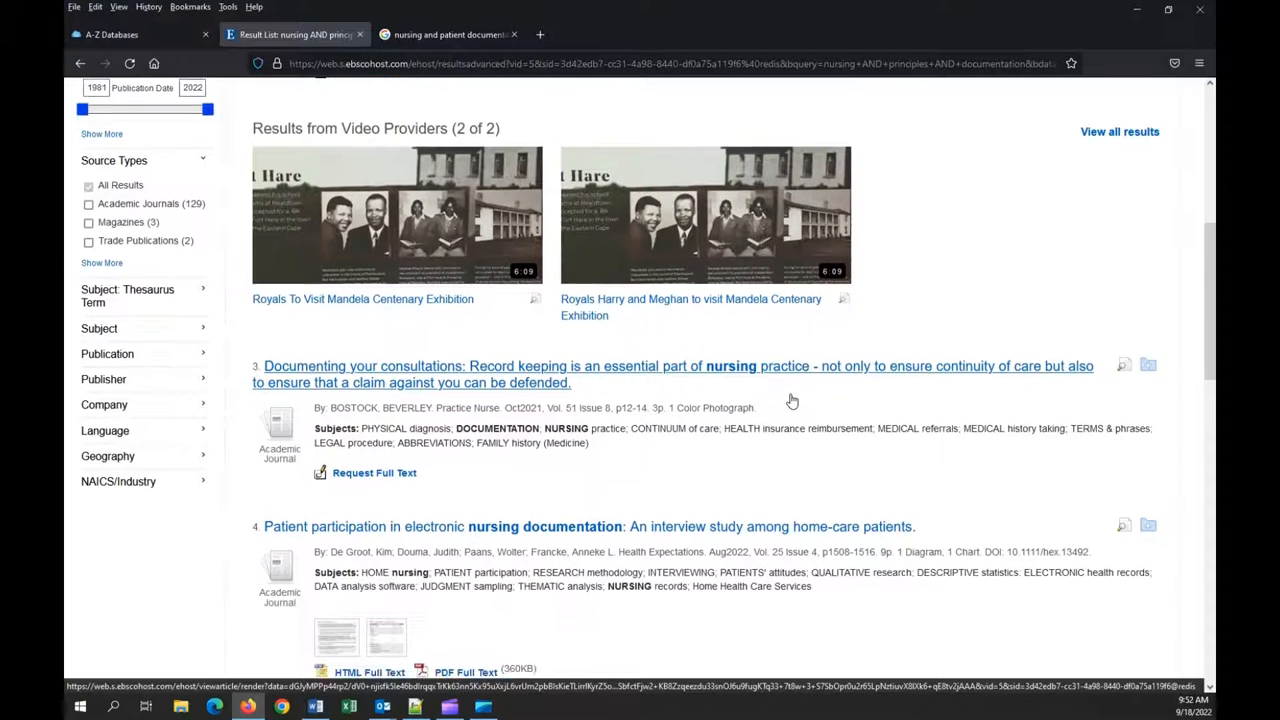
pyautogui.scroll(-3)
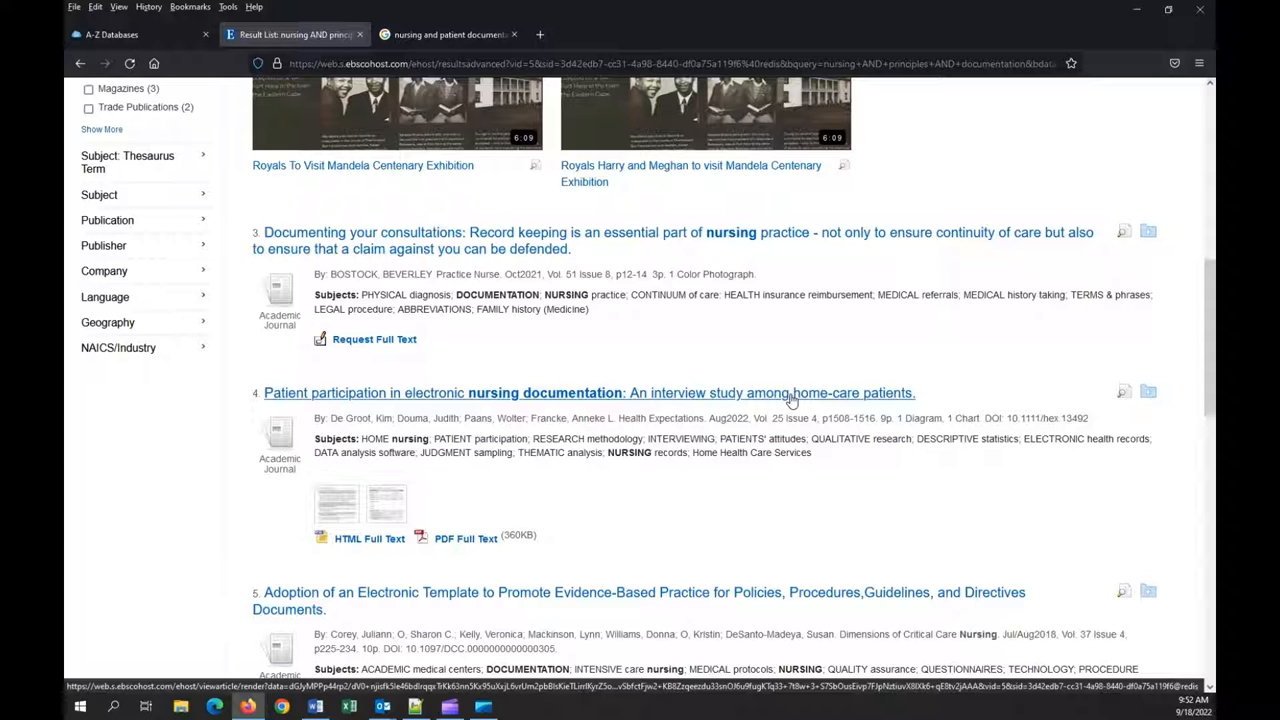
pyautogui.scroll(3)
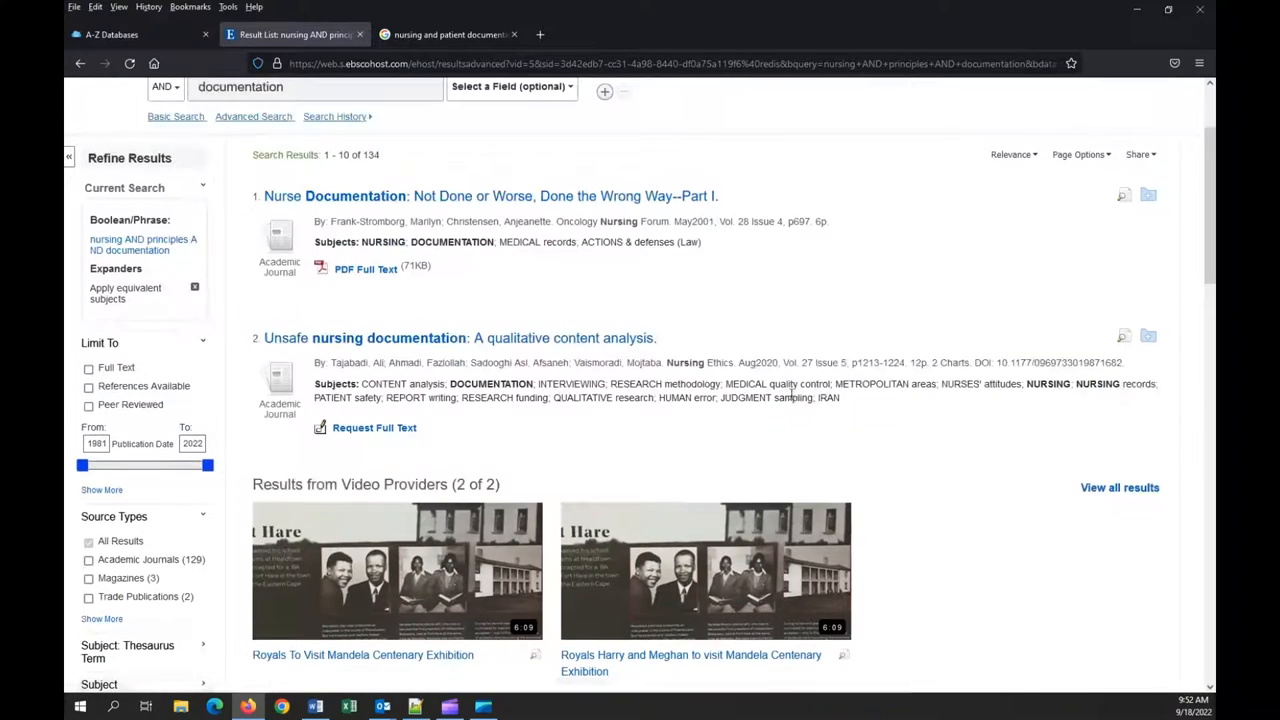
pyautogui.scroll(3)
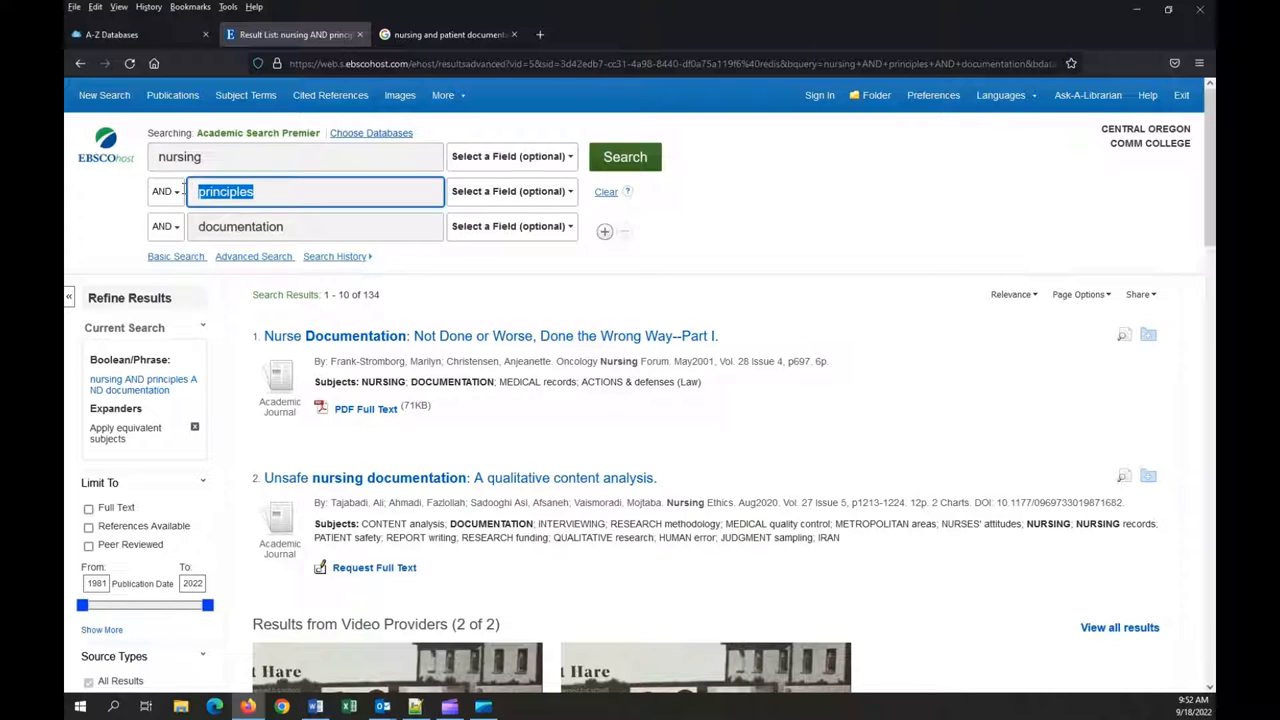
pyautogui.write('legal')
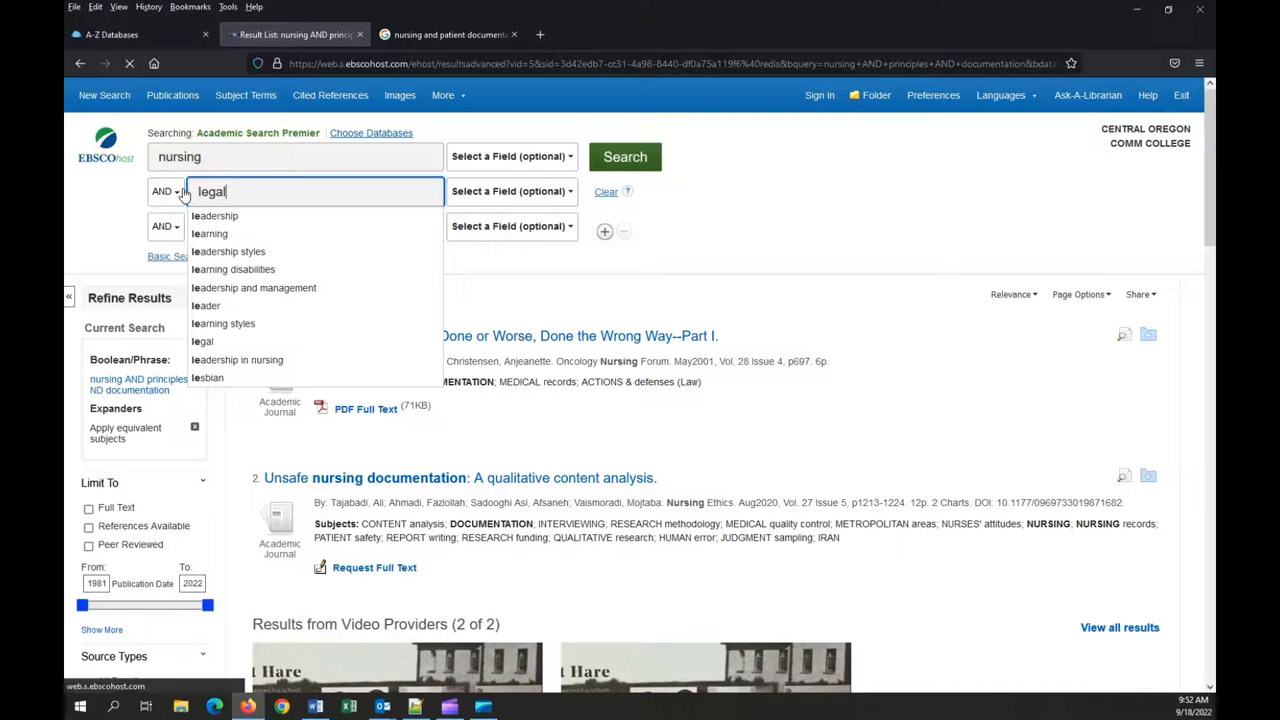
pyautogui.click(624, 156)
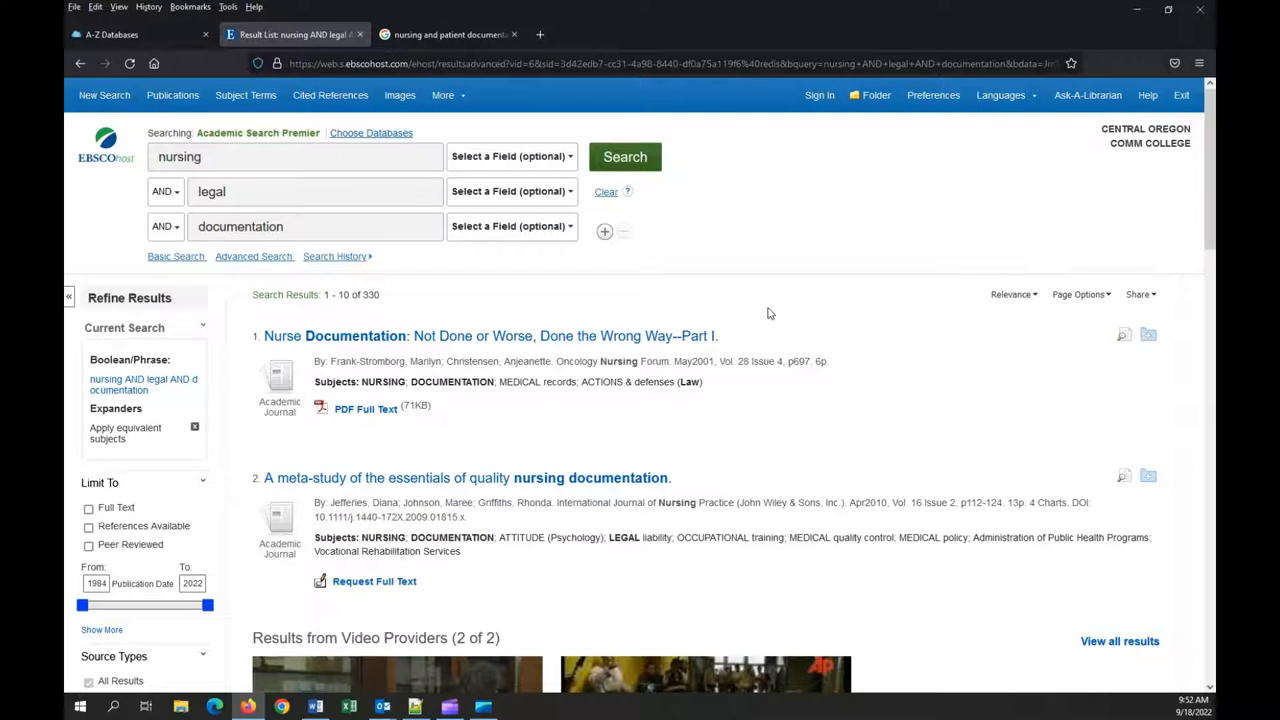
pyautogui.scroll(-3)
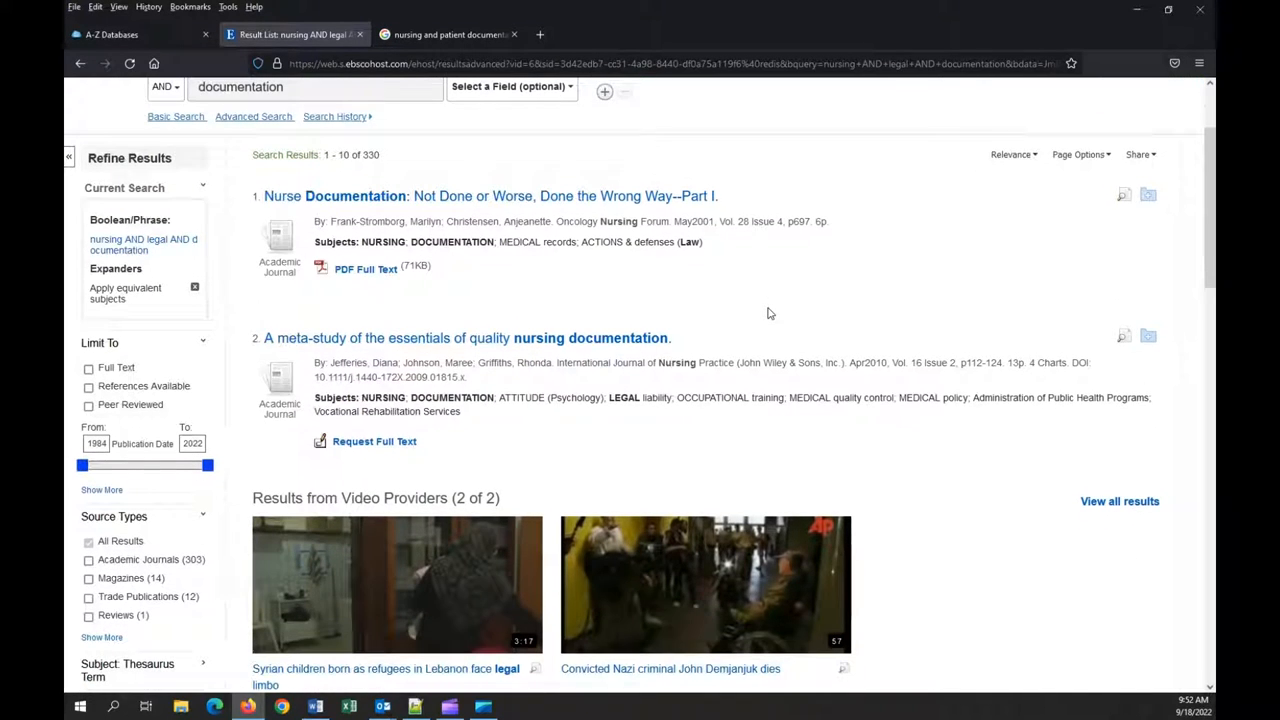
pyautogui.scroll(-3)
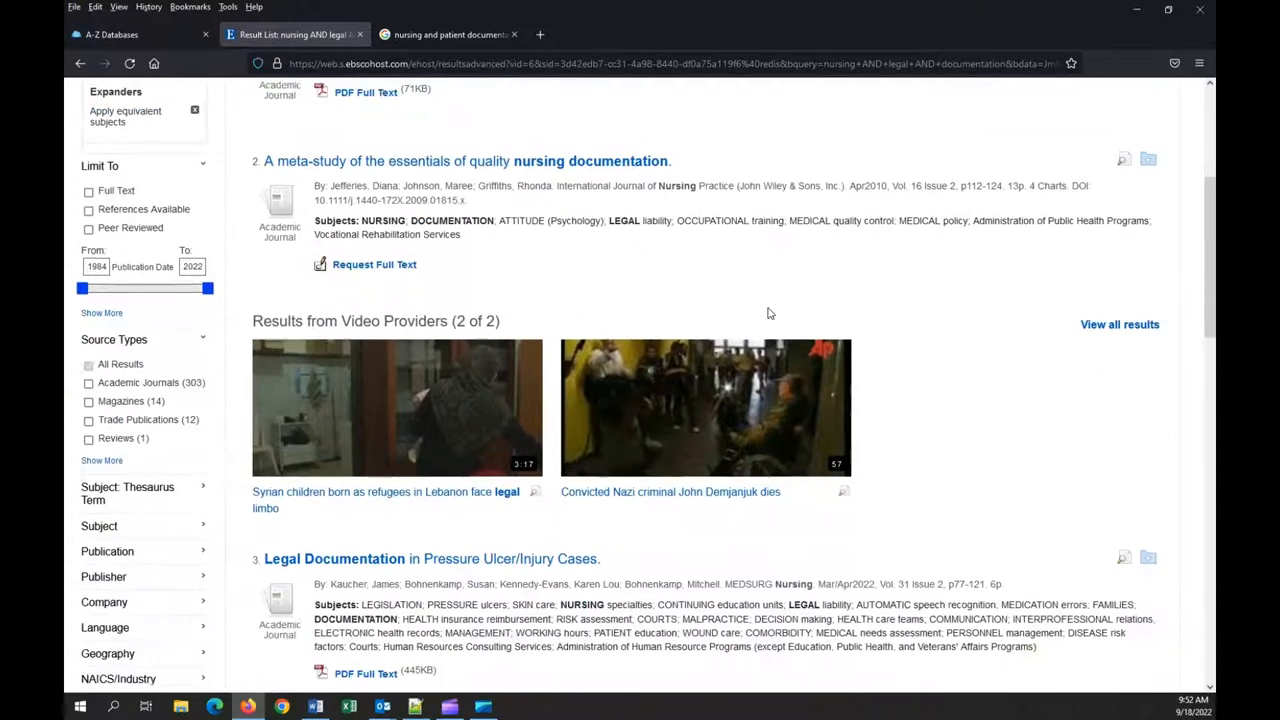
pyautogui.scroll(-3)
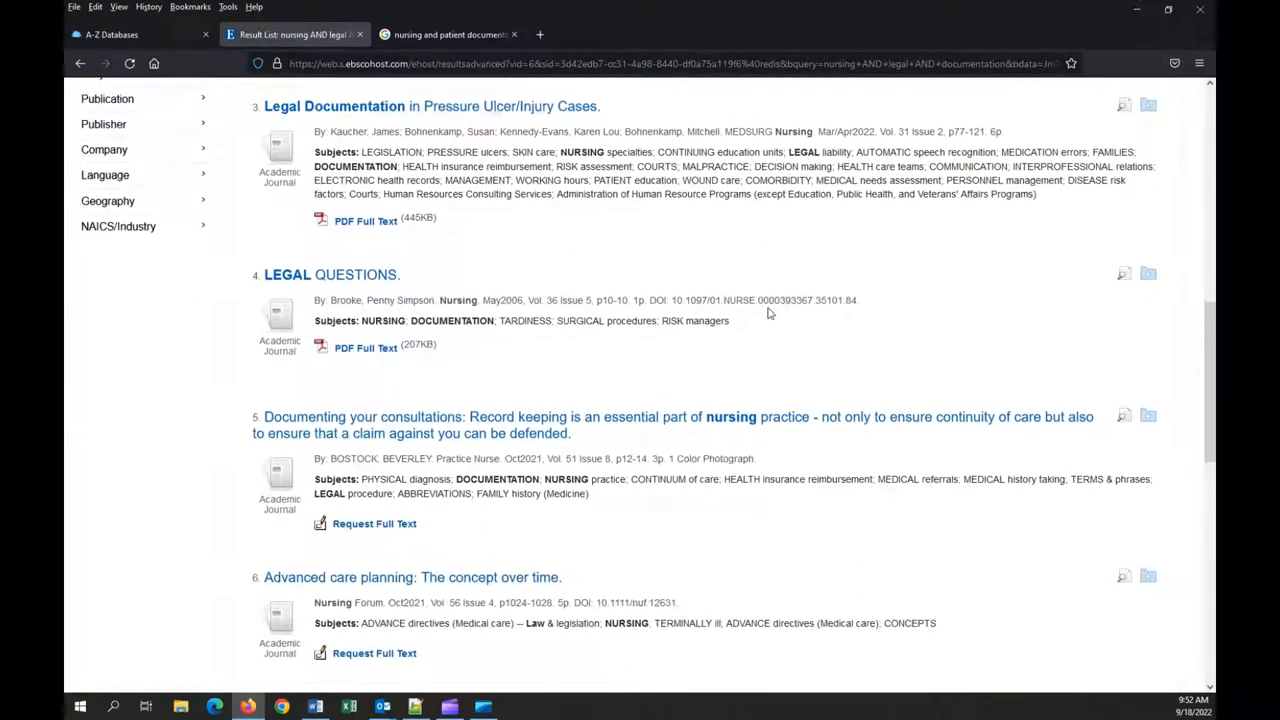
pyautogui.scroll(3)
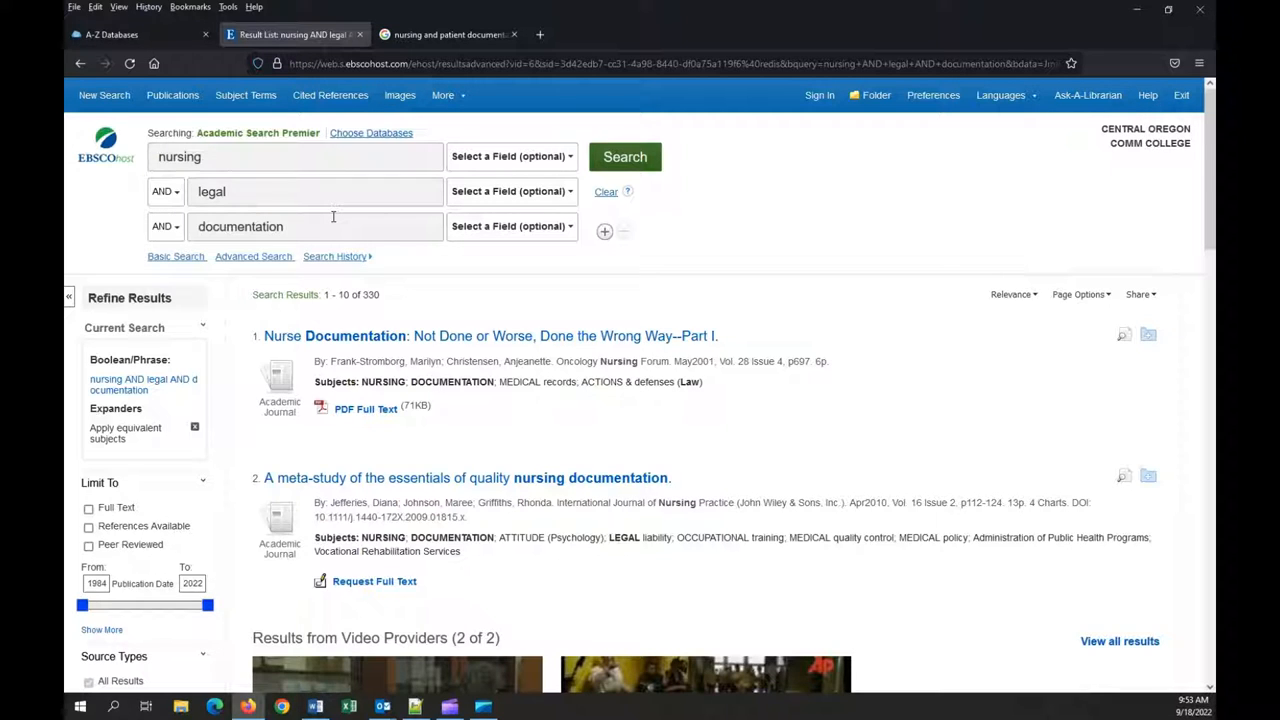
pyautogui.moveTo(584, 382)
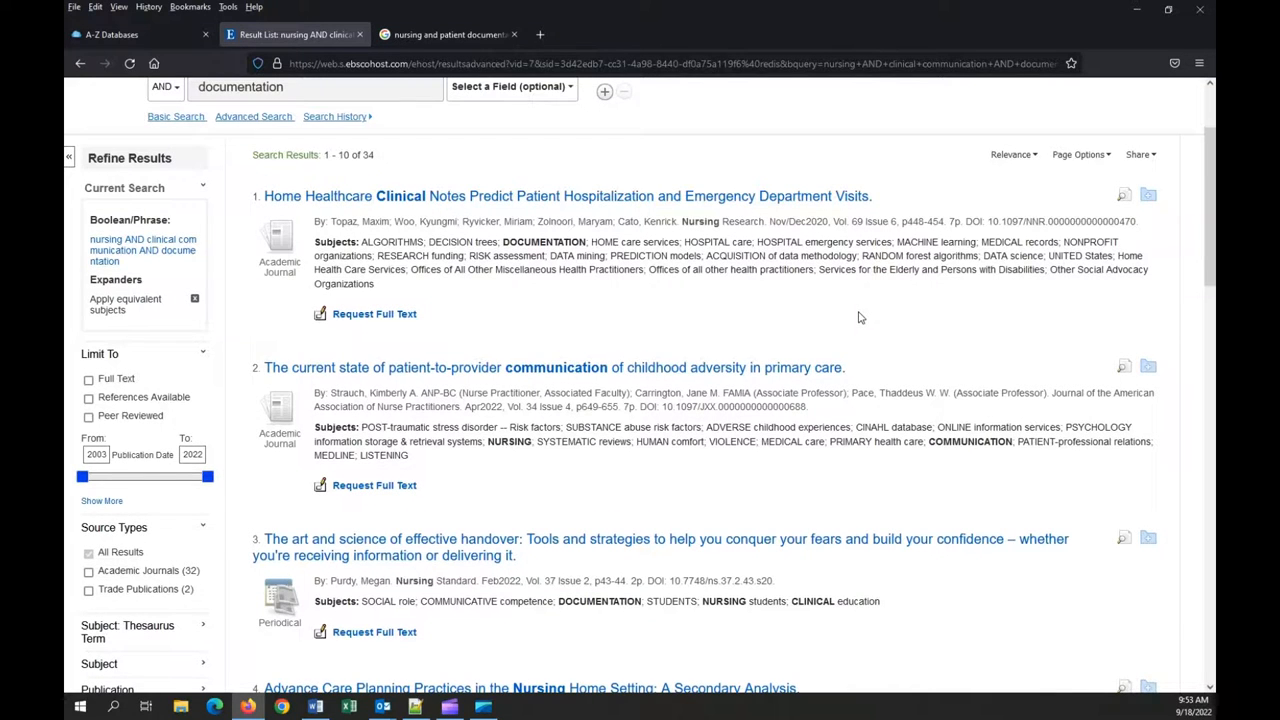
# Browse through the 34 results for the clinical communication search
pyautogui.scroll(-3)
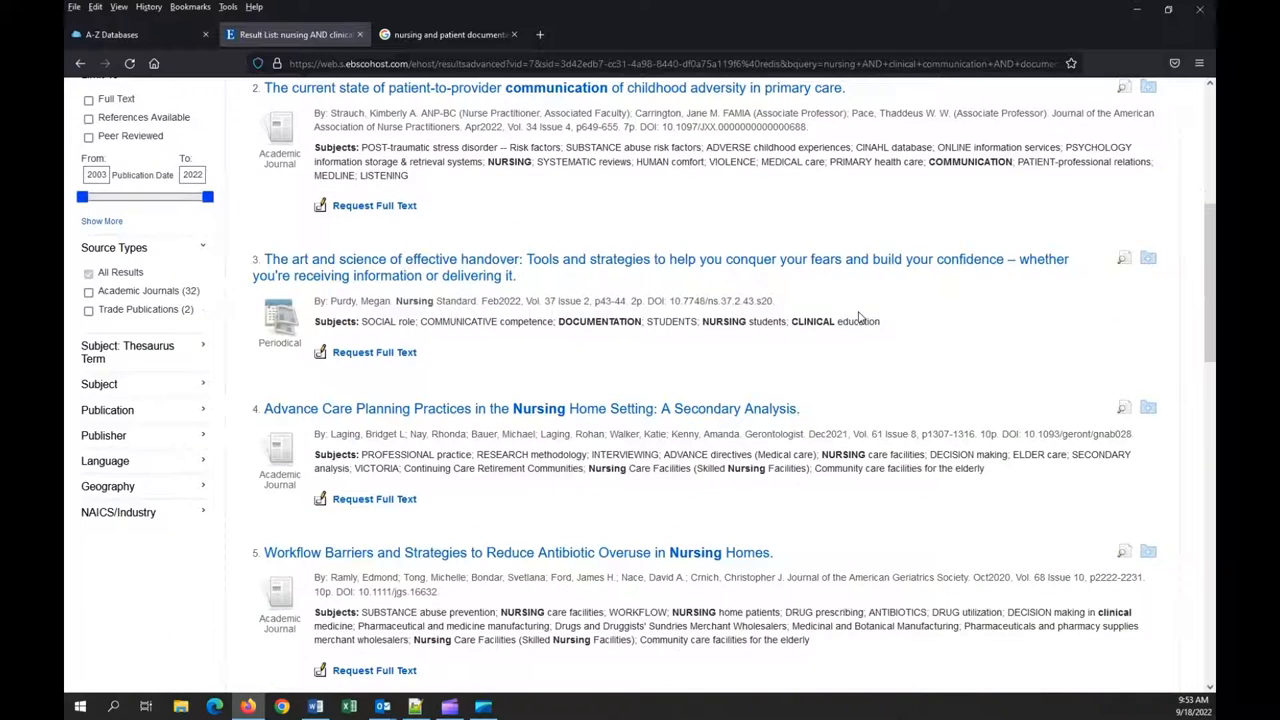
pyautogui.scroll(-3)
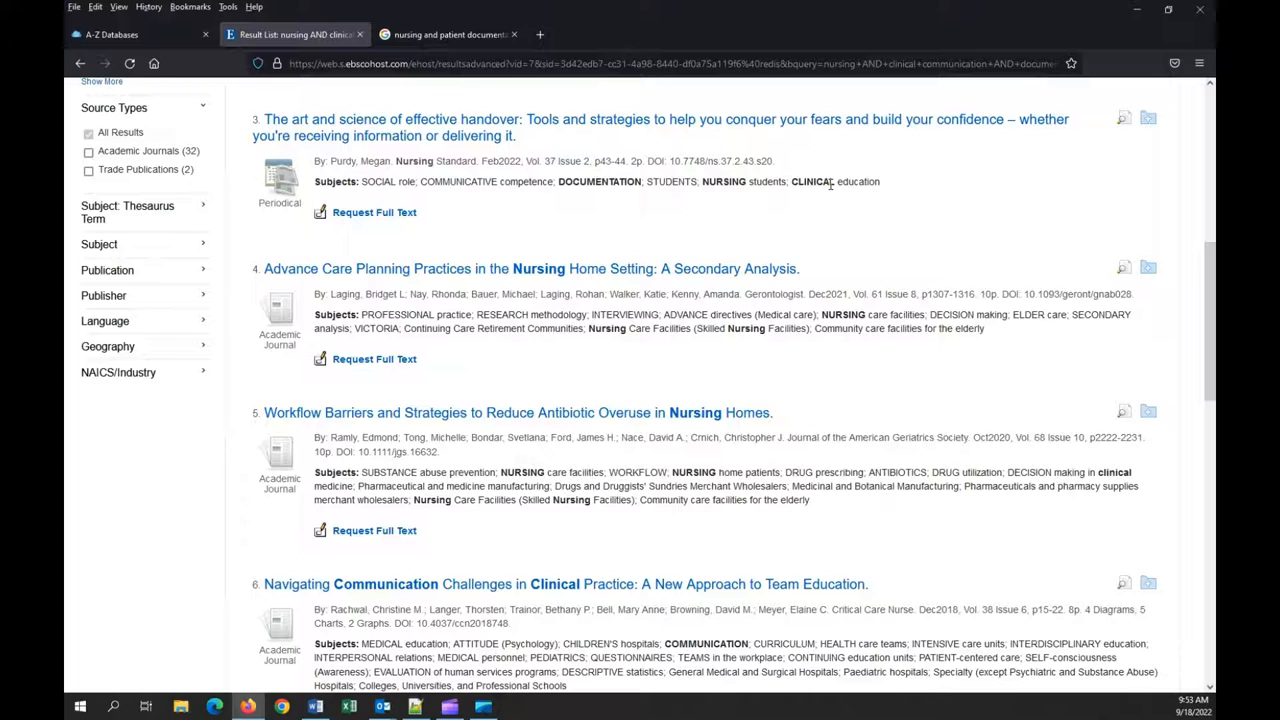
pyautogui.scroll(-3)
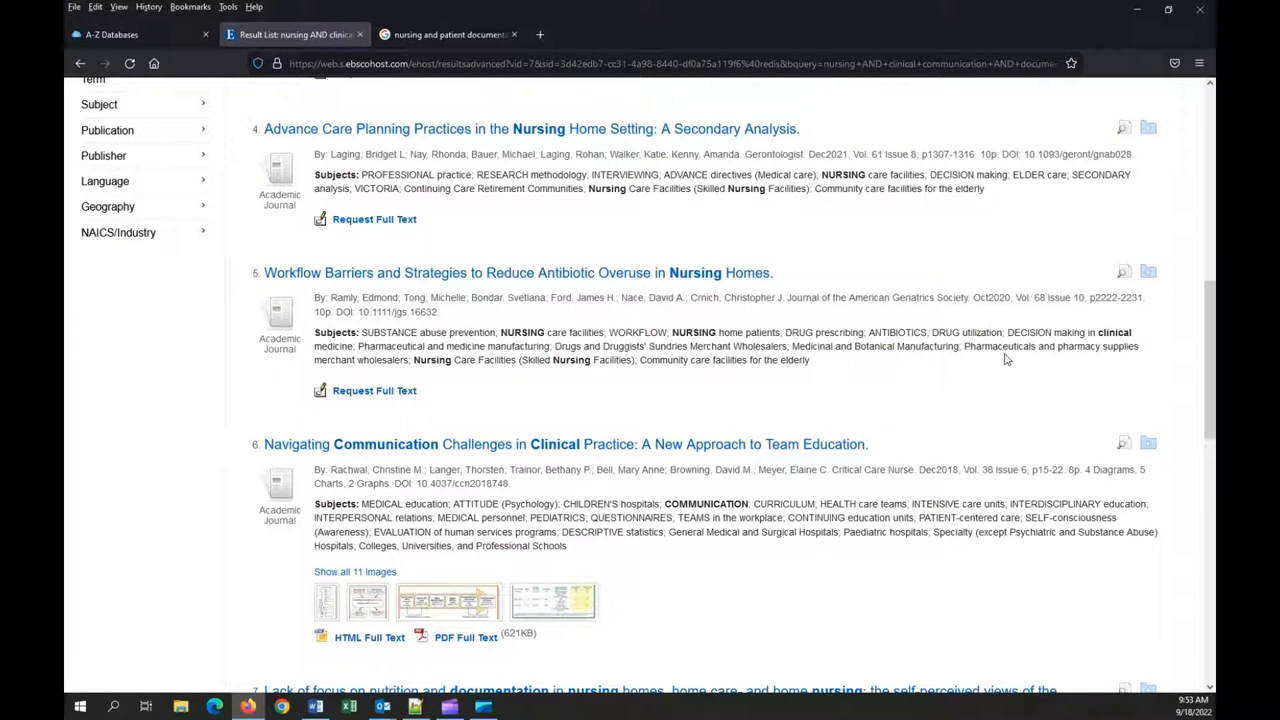
pyautogui.scroll(-3)
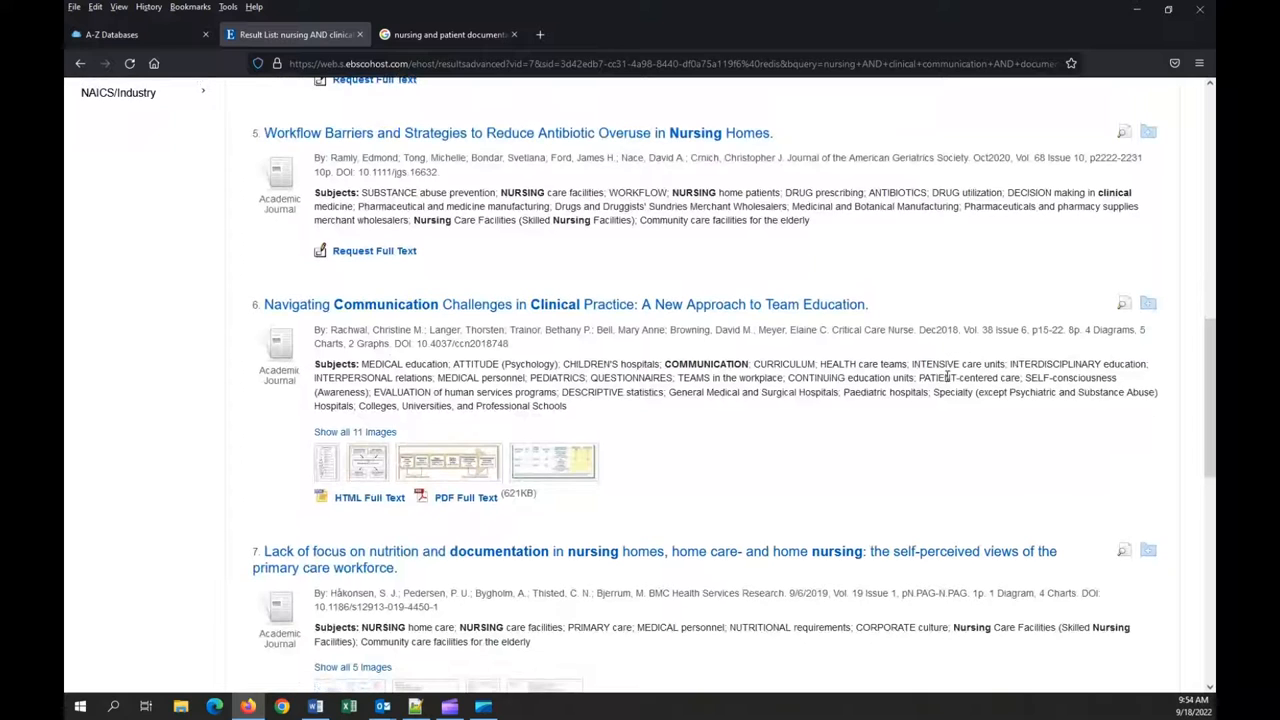
pyautogui.scroll(-3)
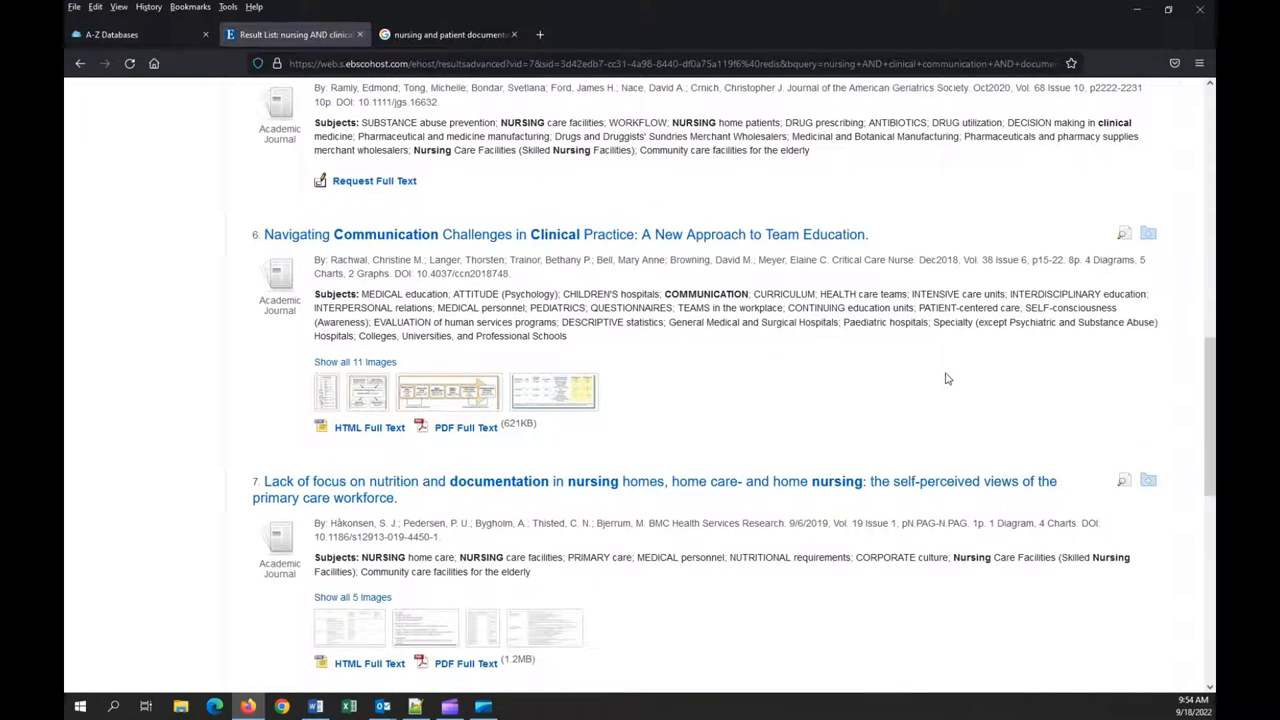
pyautogui.scroll(-3)
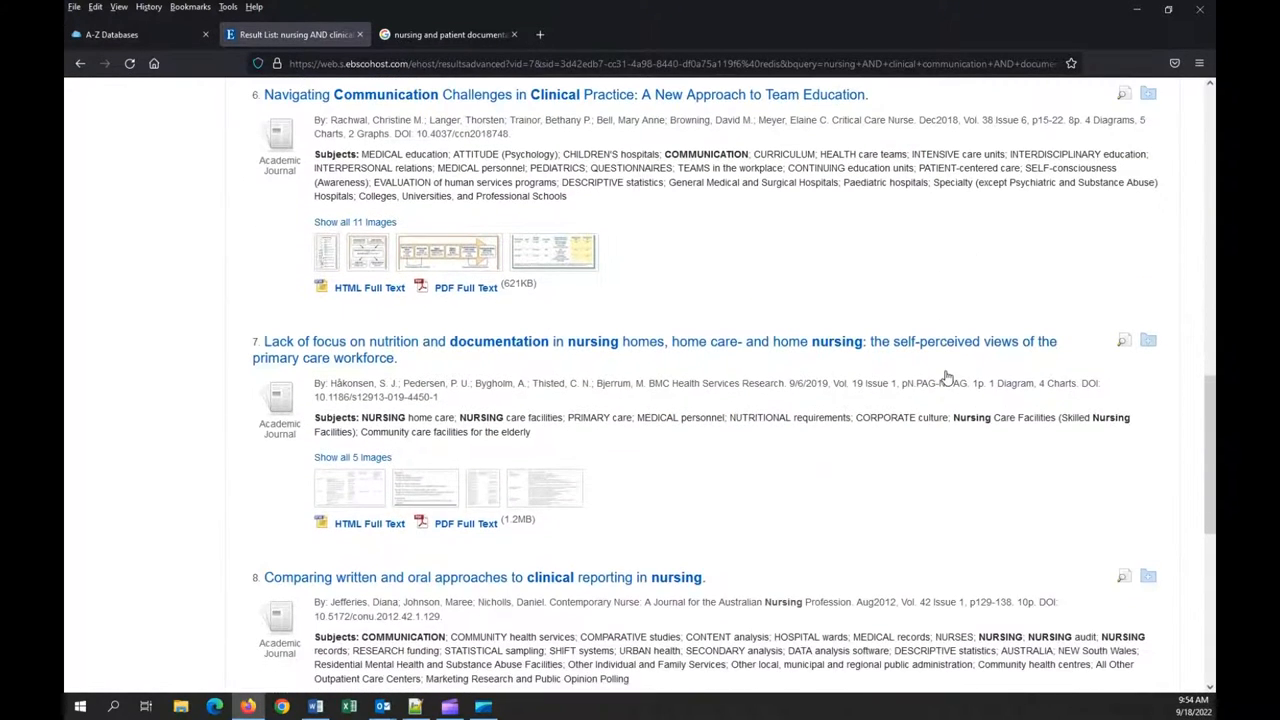
pyautogui.scroll(-3)
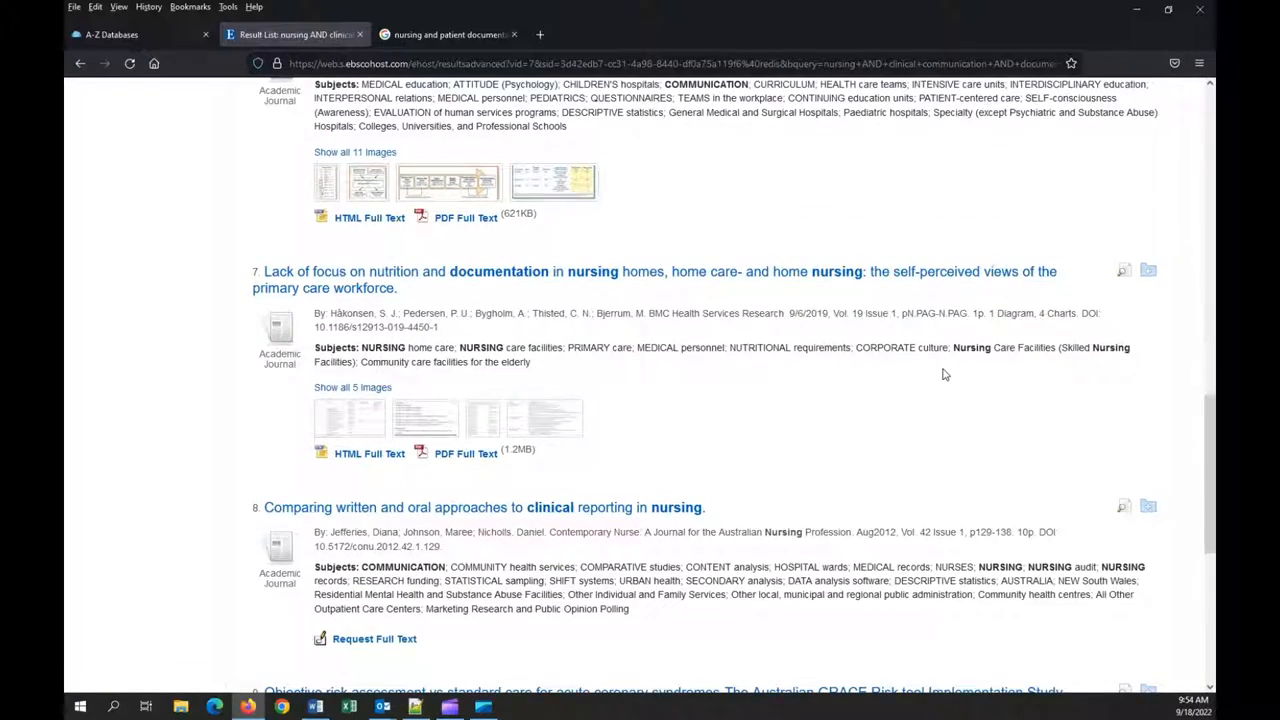
pyautogui.scroll(-3)
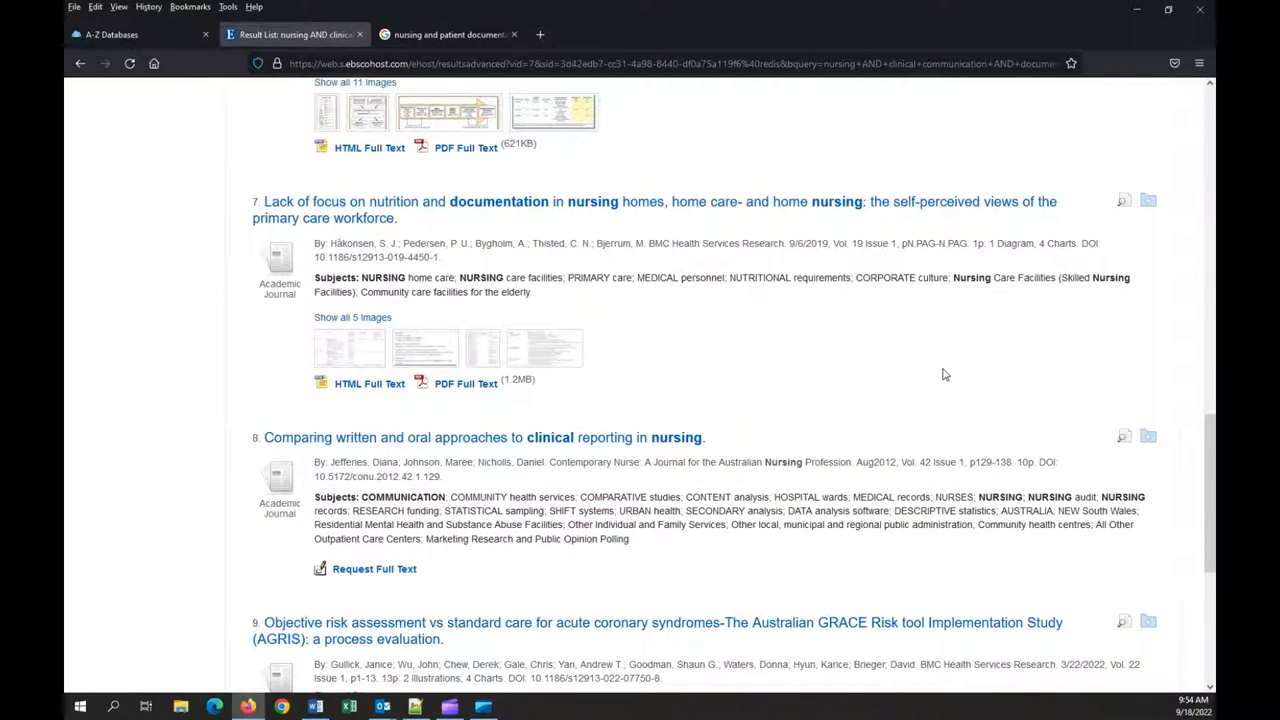
pyautogui.scroll(3)
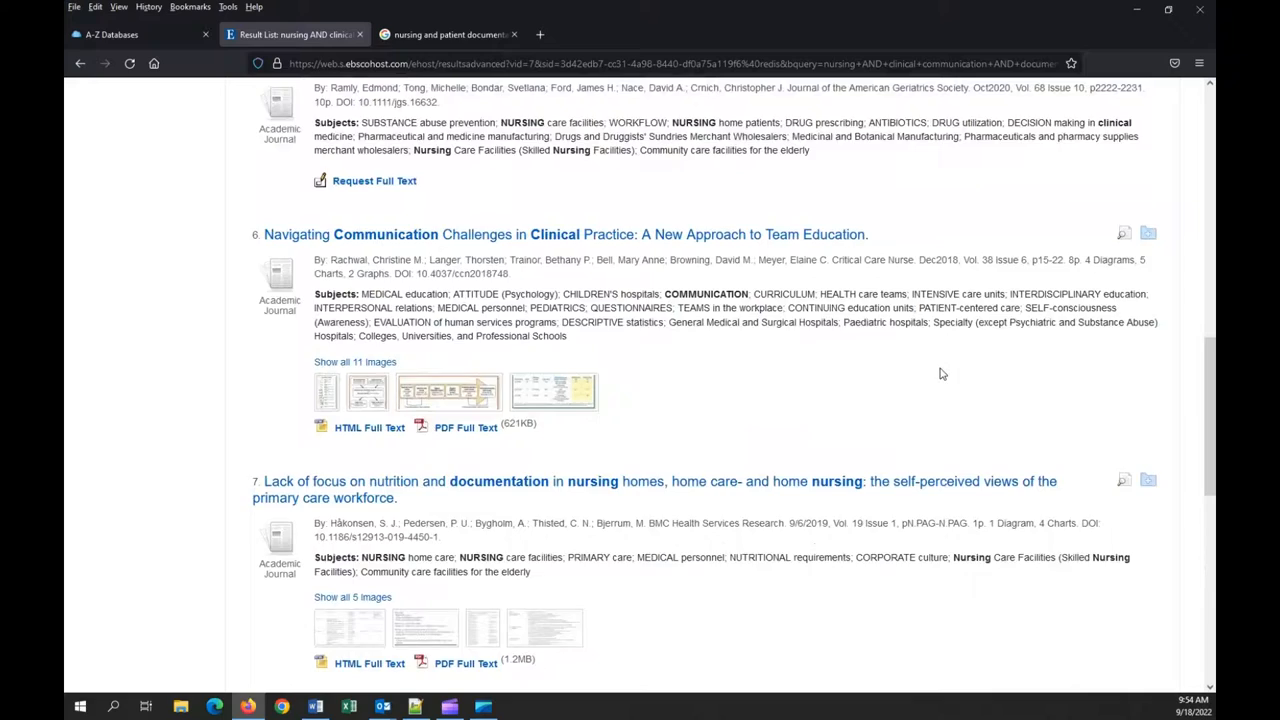
pyautogui.scroll(3)
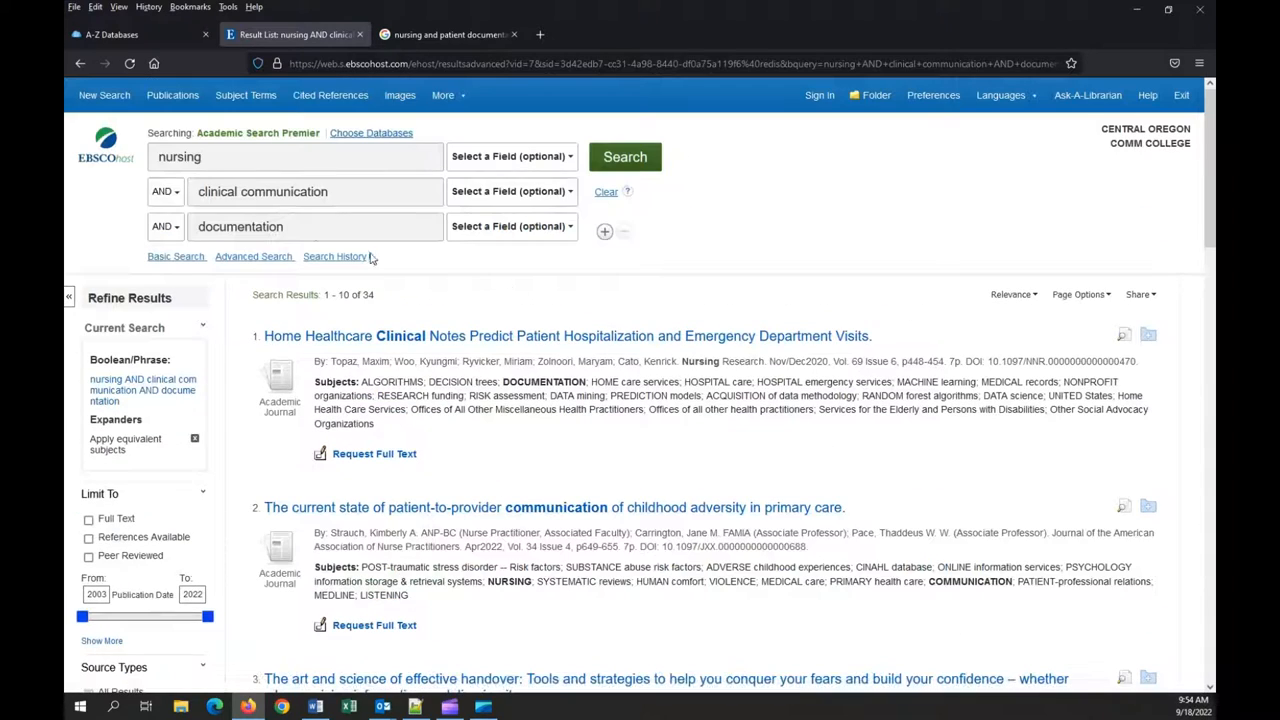
# Replace 'clinical communication' with 'communication' and rerun the search for 849 results
pyautogui.doubleClick(216, 192)
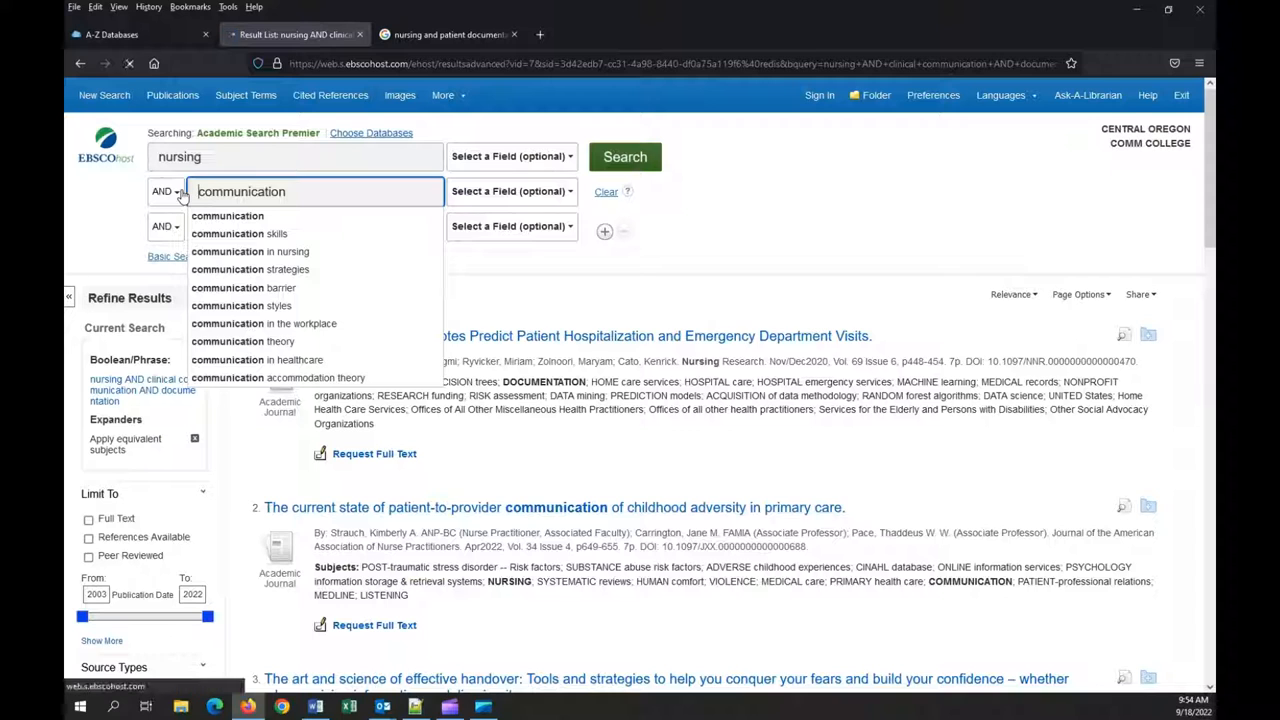
pyautogui.click(624, 156)
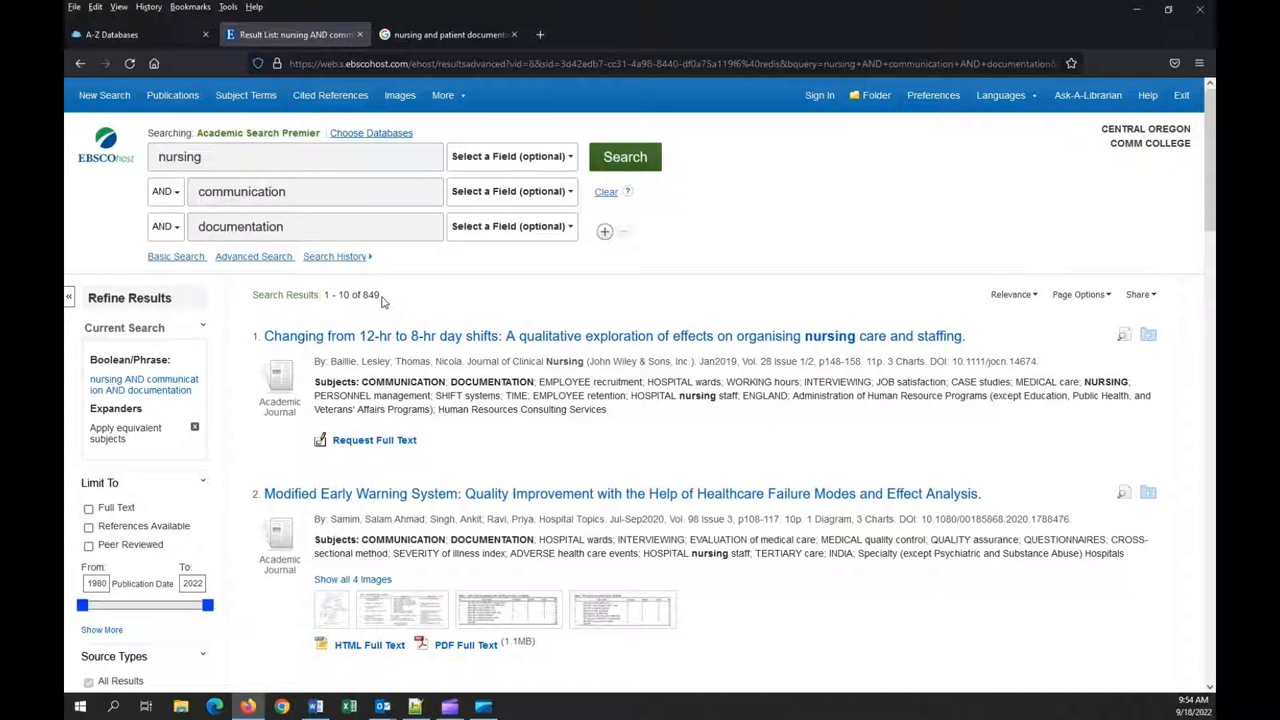
pyautogui.moveTo(464, 362)
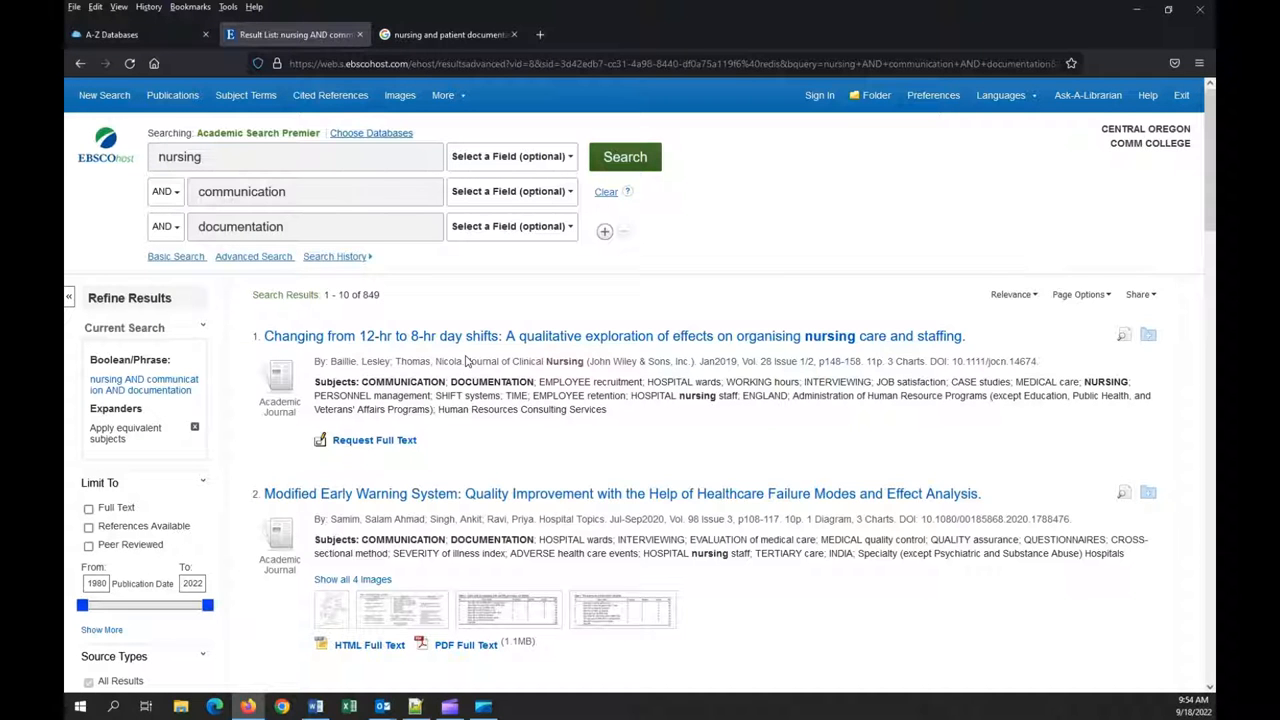
pyautogui.scroll(-3)
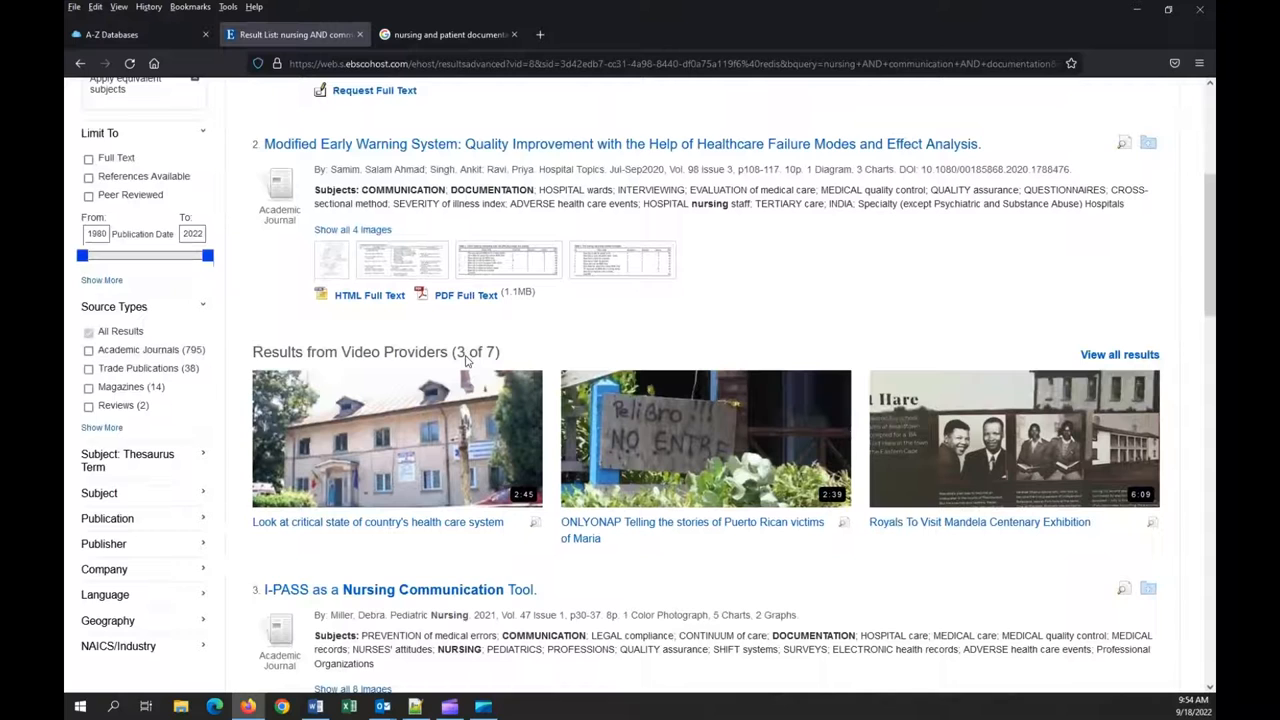
pyautogui.scroll(-3)
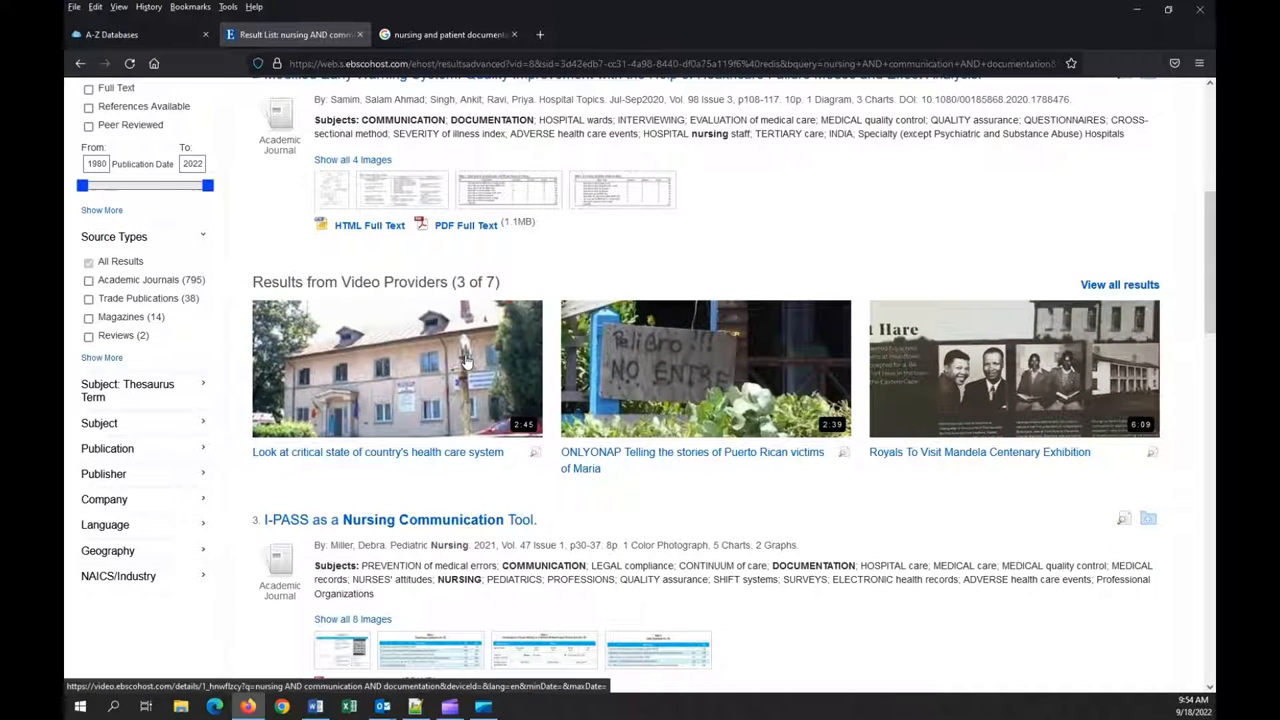
pyautogui.scroll(-3)
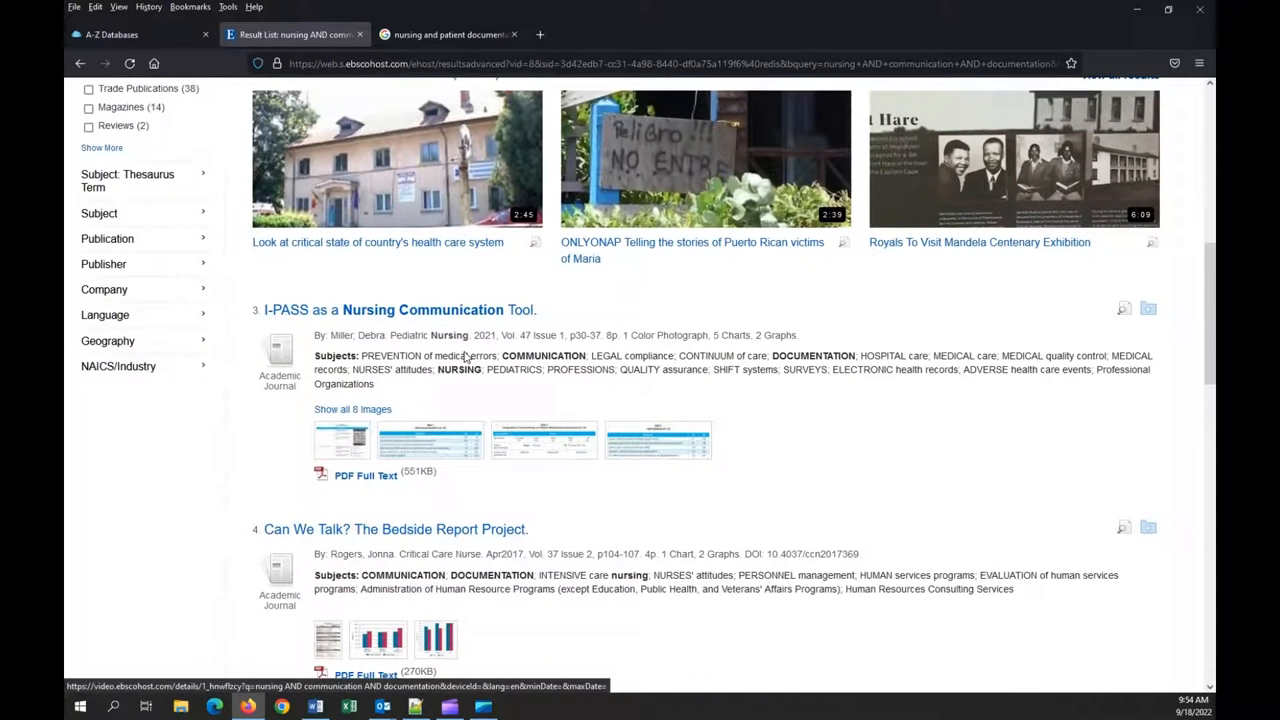
pyautogui.scroll(-3)
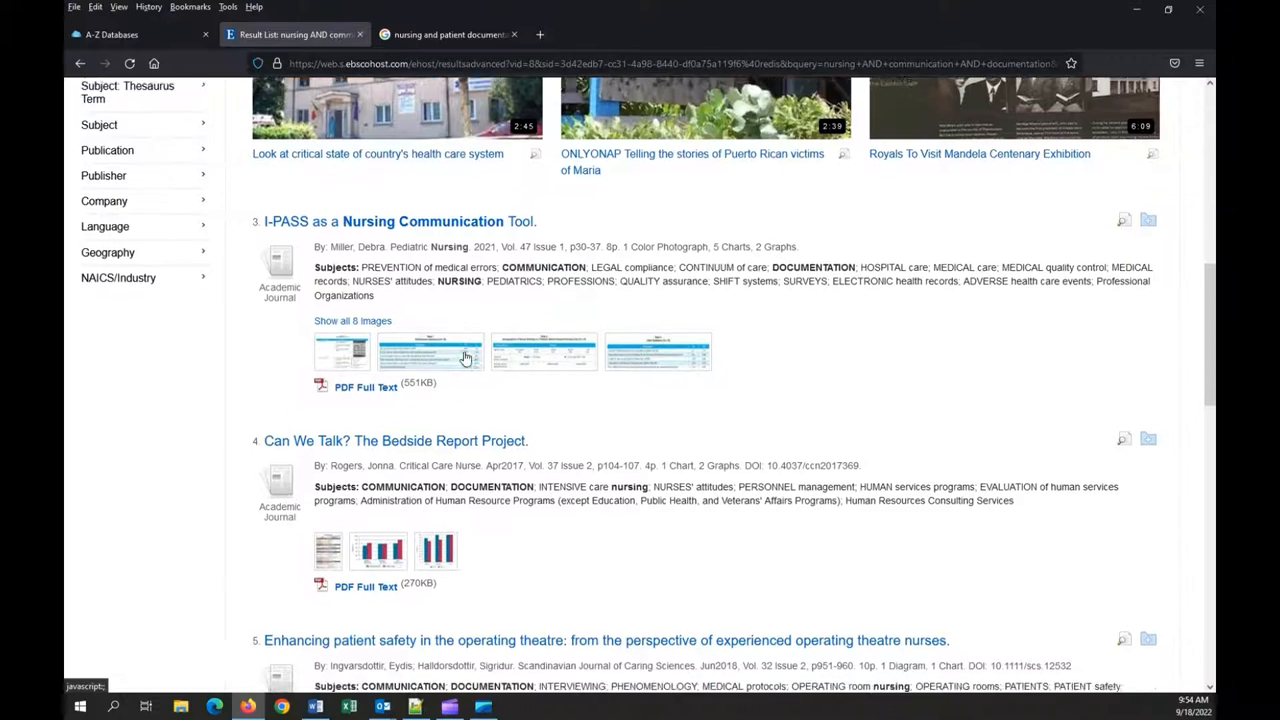
pyautogui.scroll(-3)
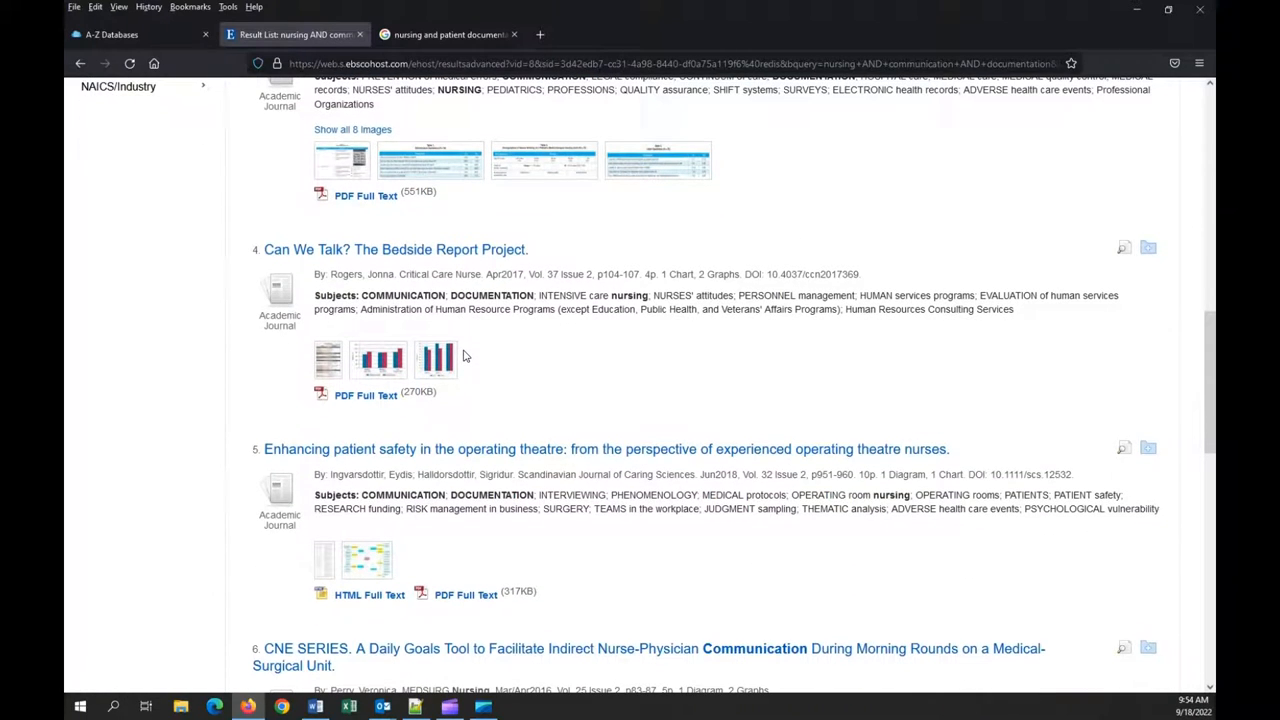
pyautogui.scroll(-3)
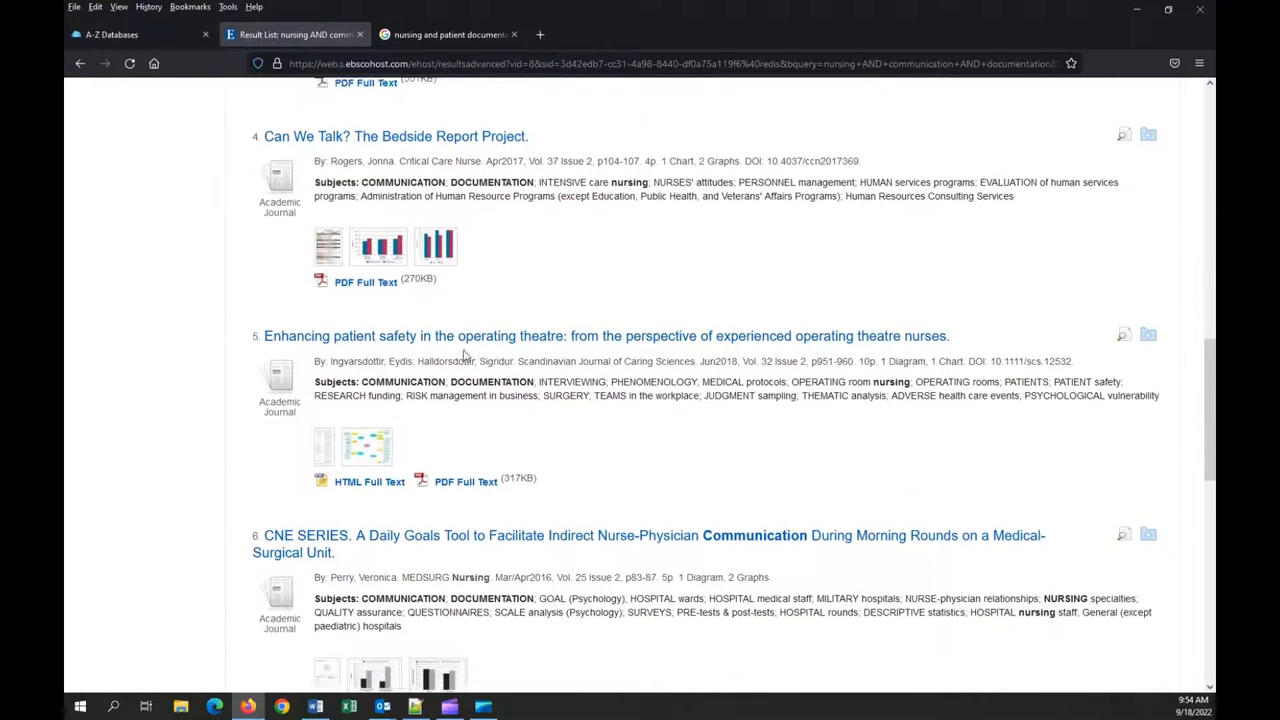
pyautogui.scroll(-3)
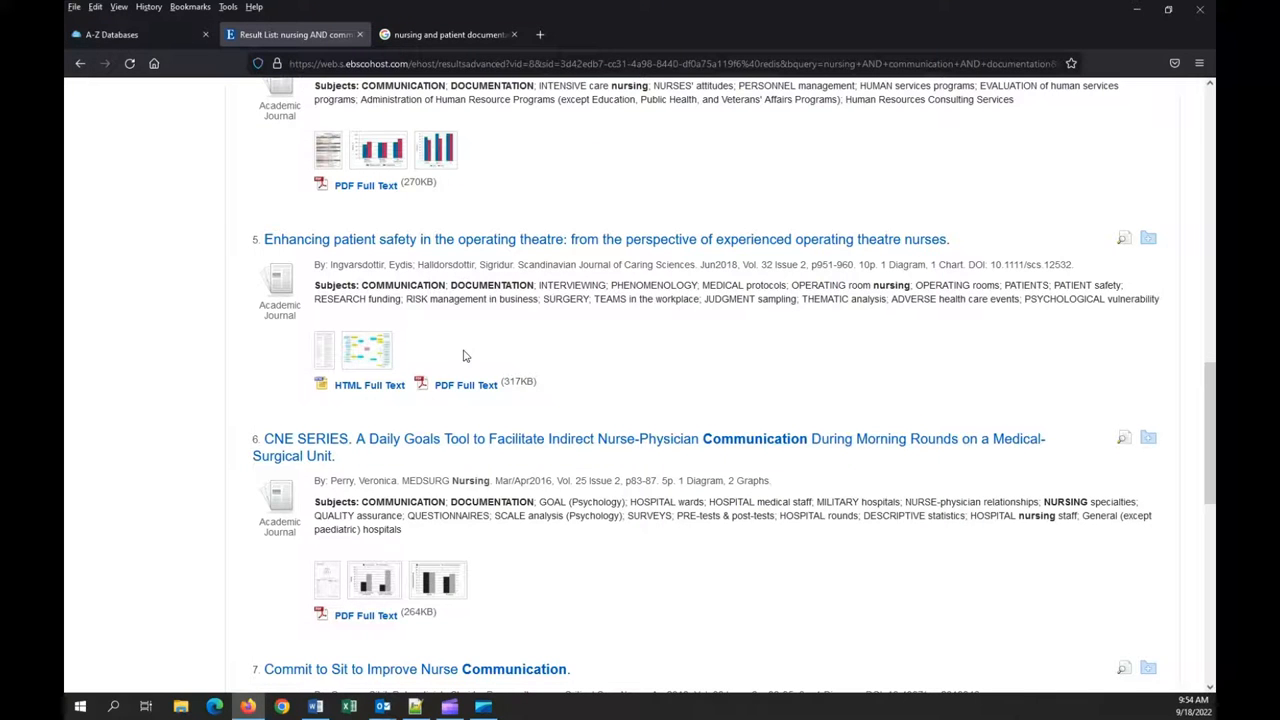
pyautogui.scroll(-3)
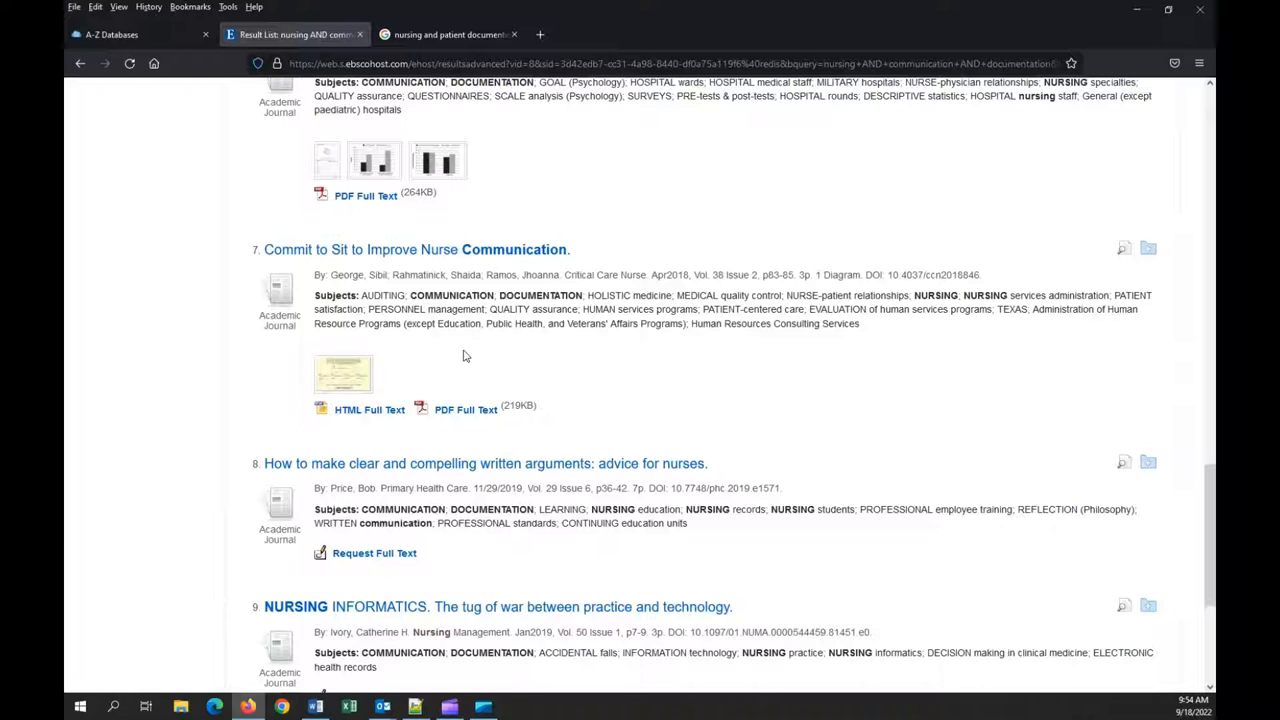
pyautogui.scroll(-3)
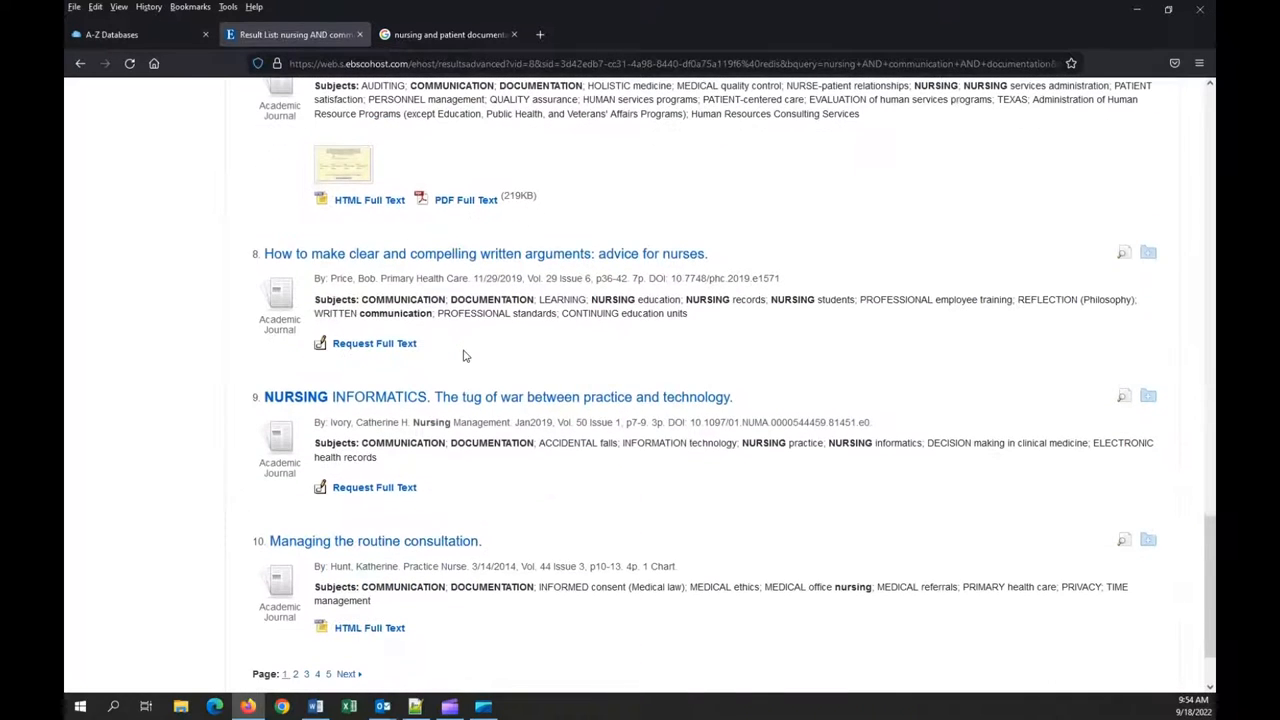
pyautogui.scroll(-3)
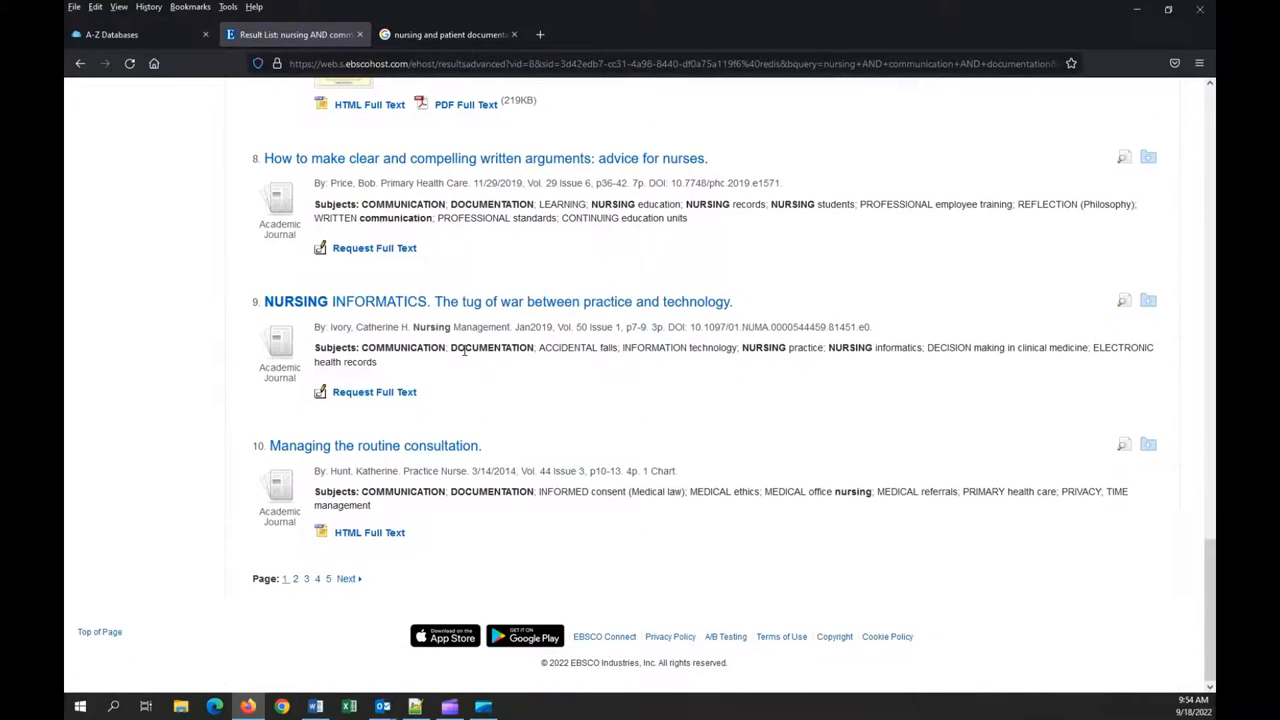
pyautogui.scroll(3)
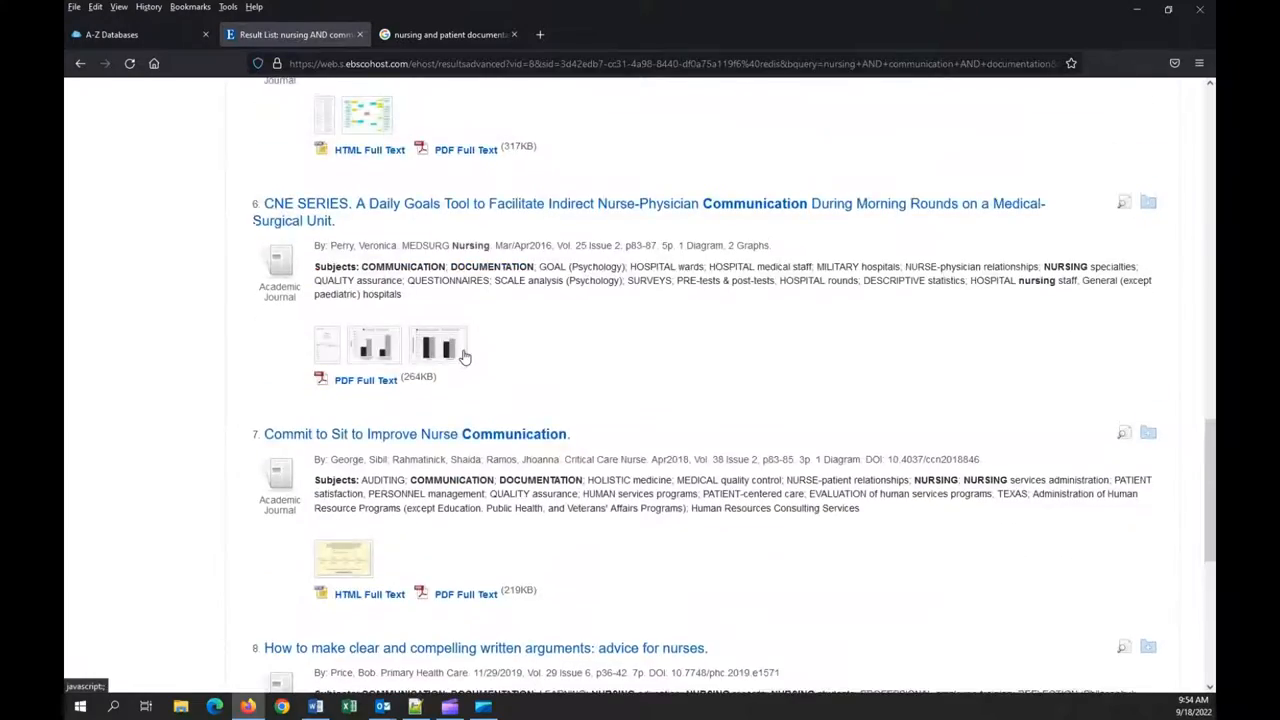
pyautogui.scroll(3)
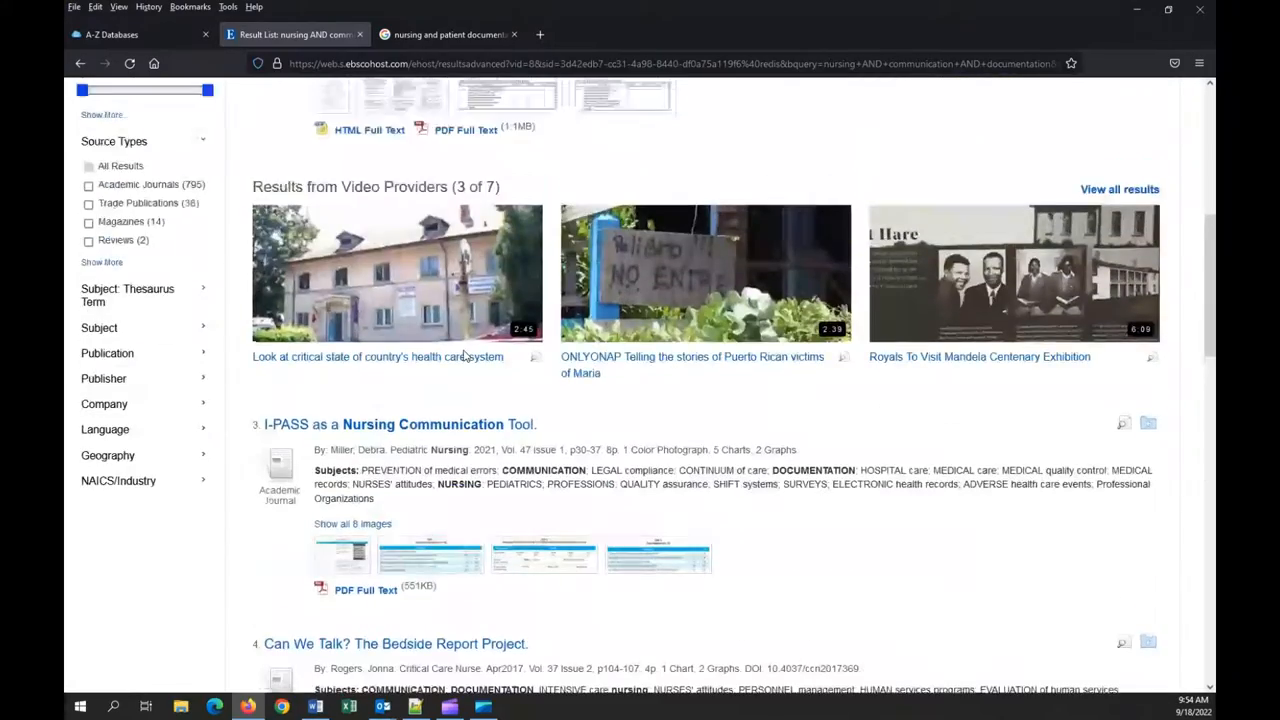
pyautogui.scroll(3)
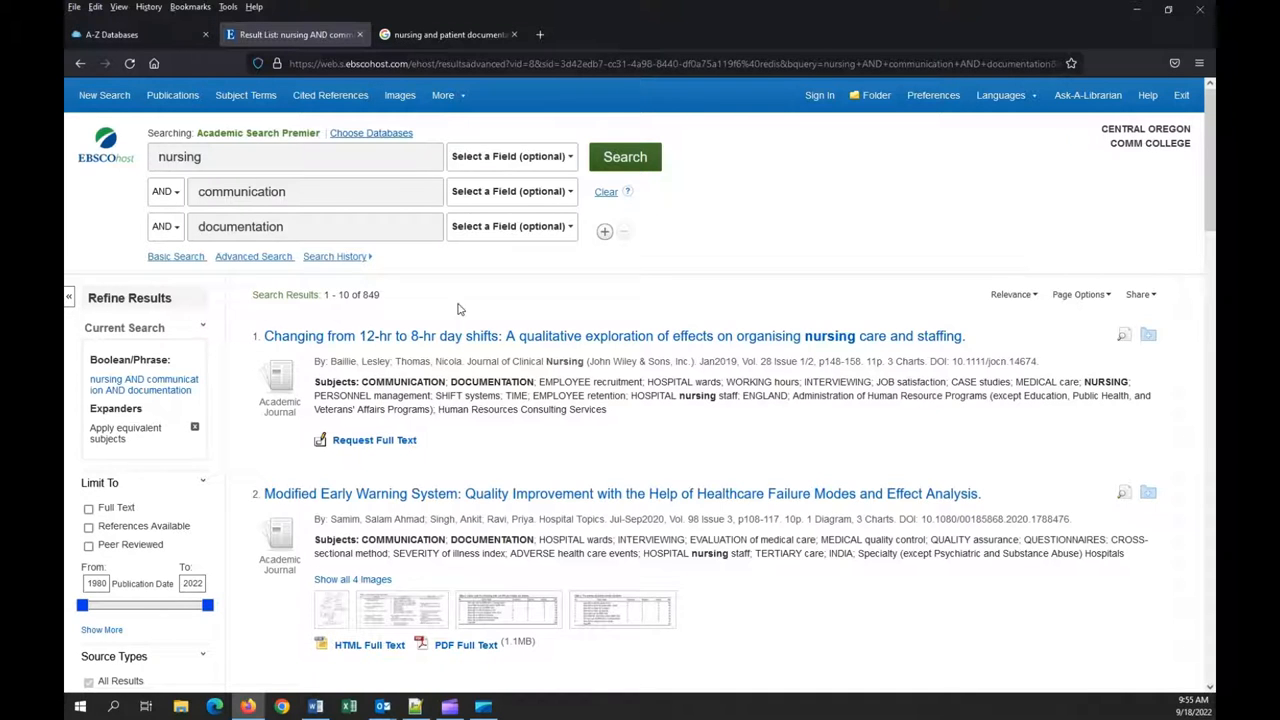
pyautogui.scroll(-3)
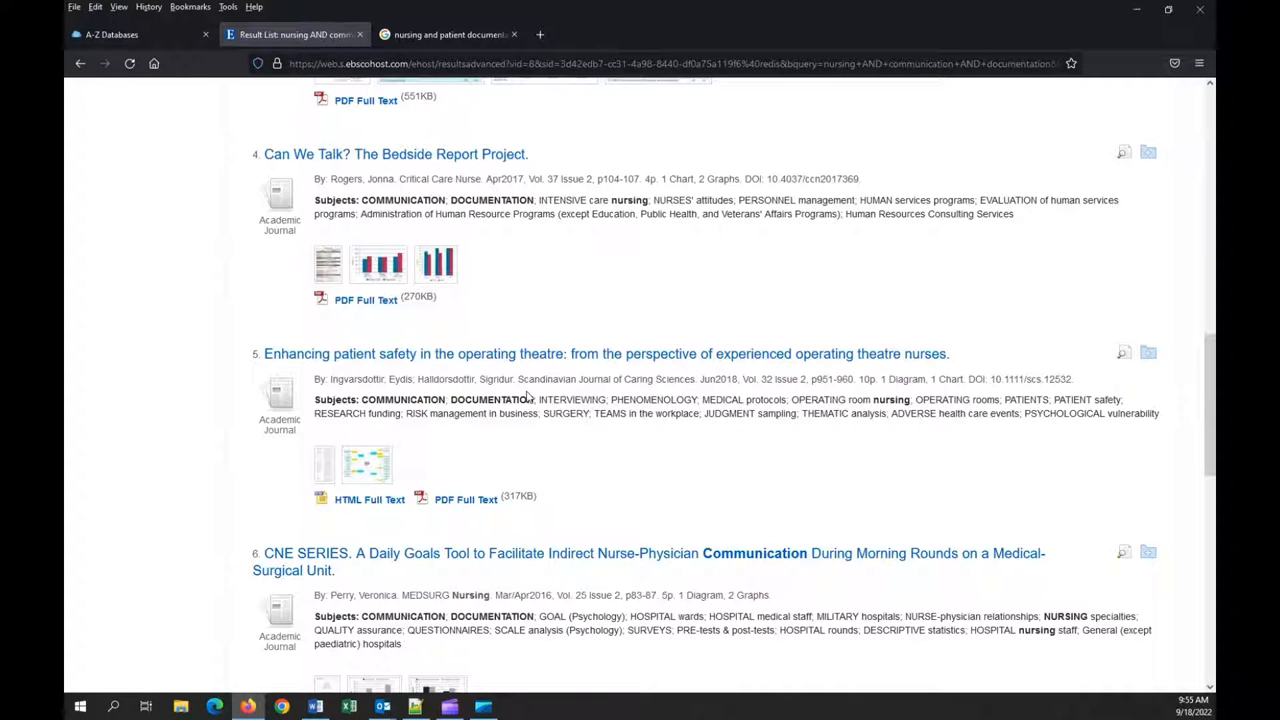
pyautogui.scroll(-3)
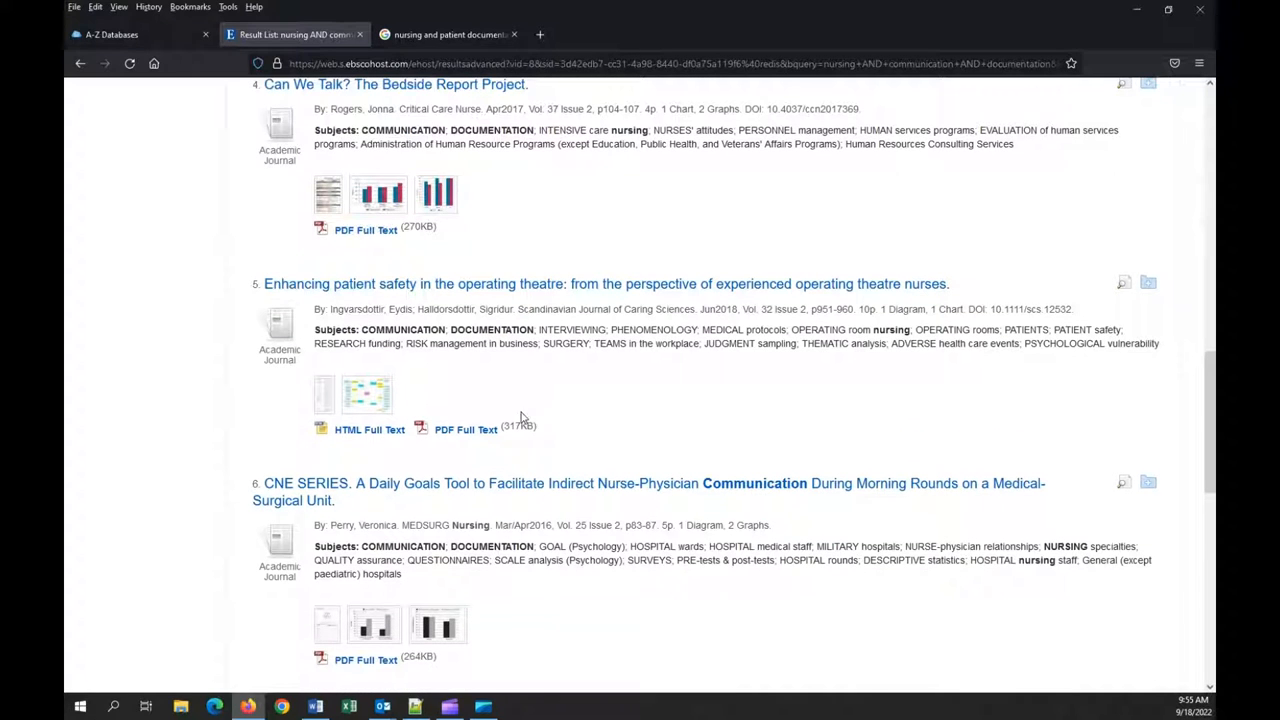
pyautogui.moveTo(590, 468)
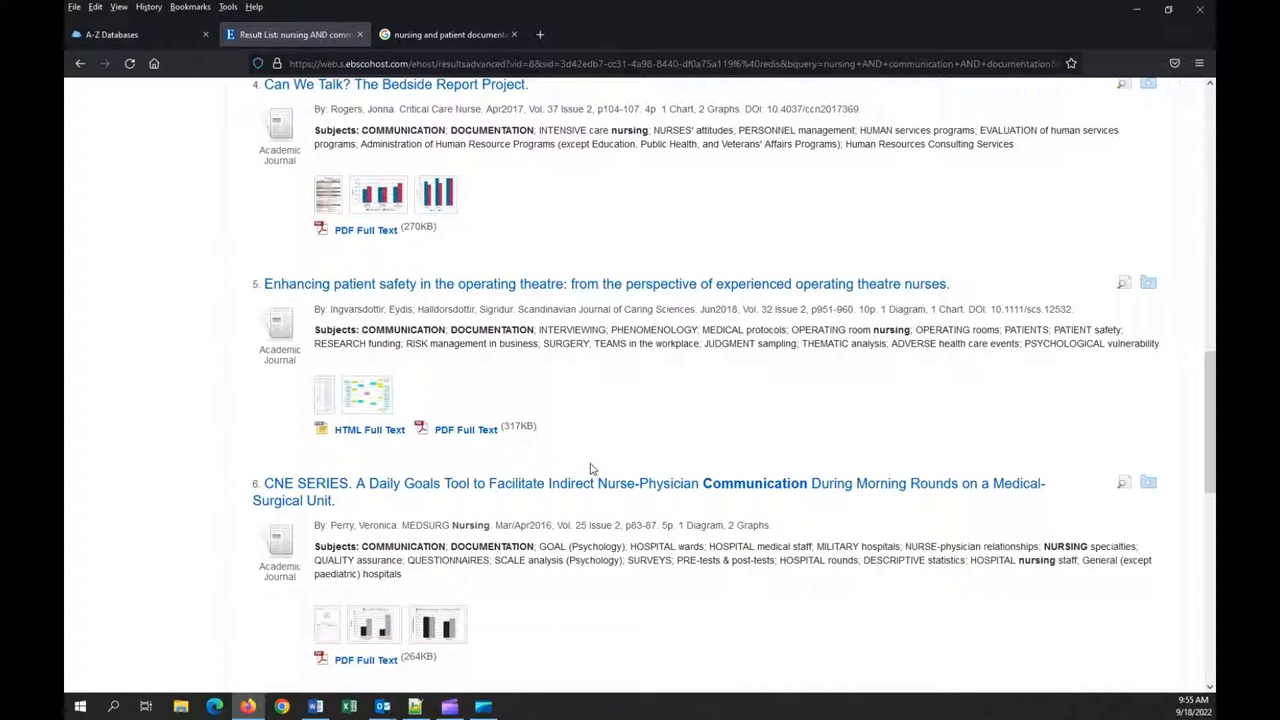
pyautogui.scroll(3)
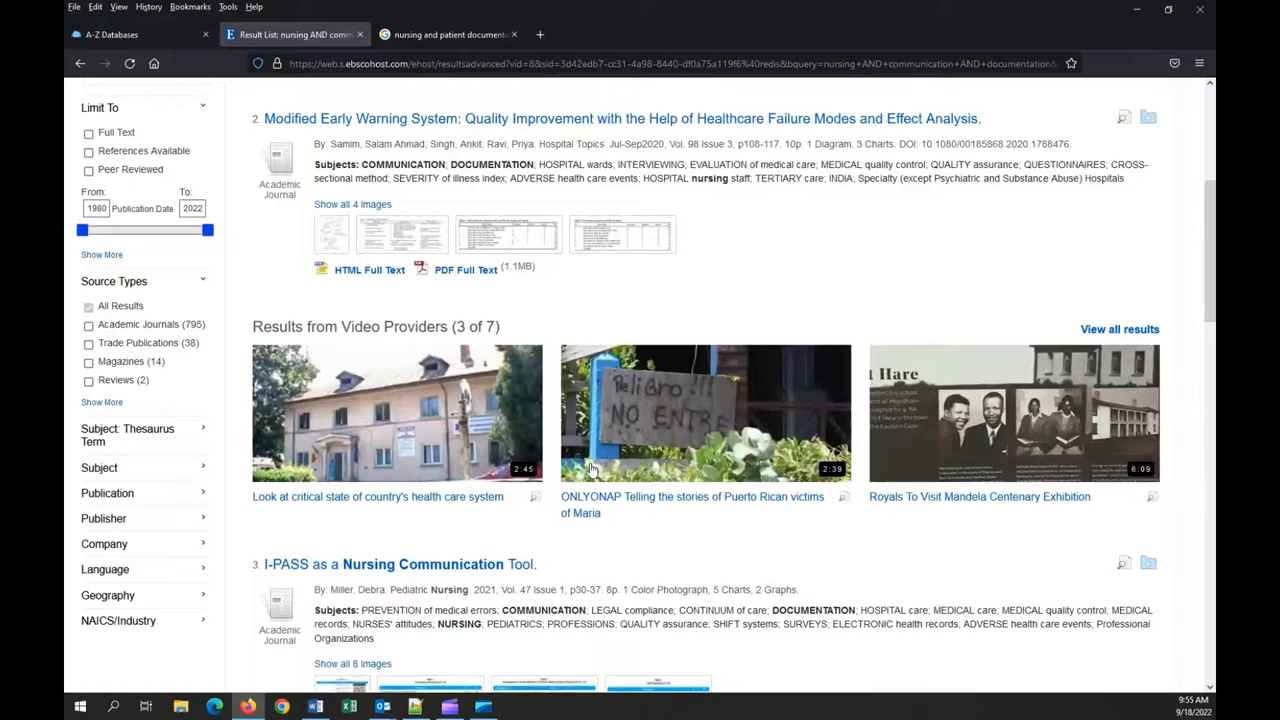
pyautogui.scroll(3)
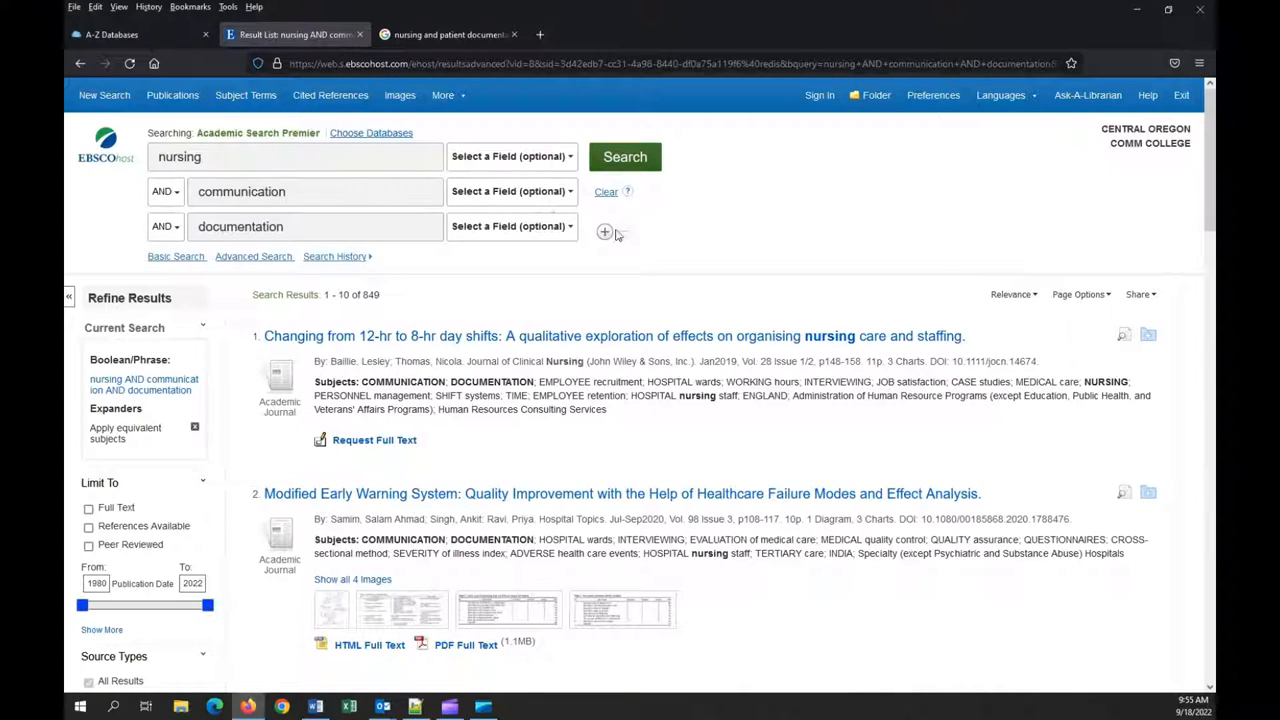
# Add a fourth search row with (physician OR doctor) and rerun the search, narrowing to 189 articles
pyautogui.click(604, 232)
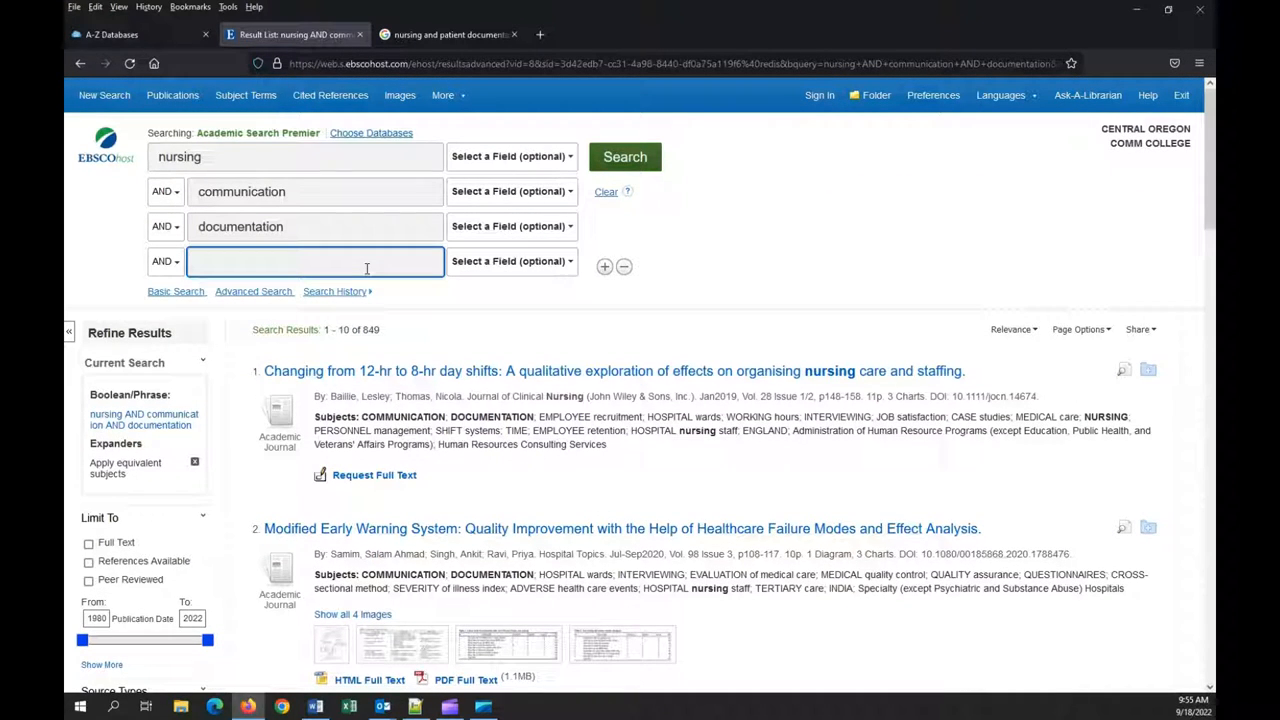
pyautogui.write('physician o')
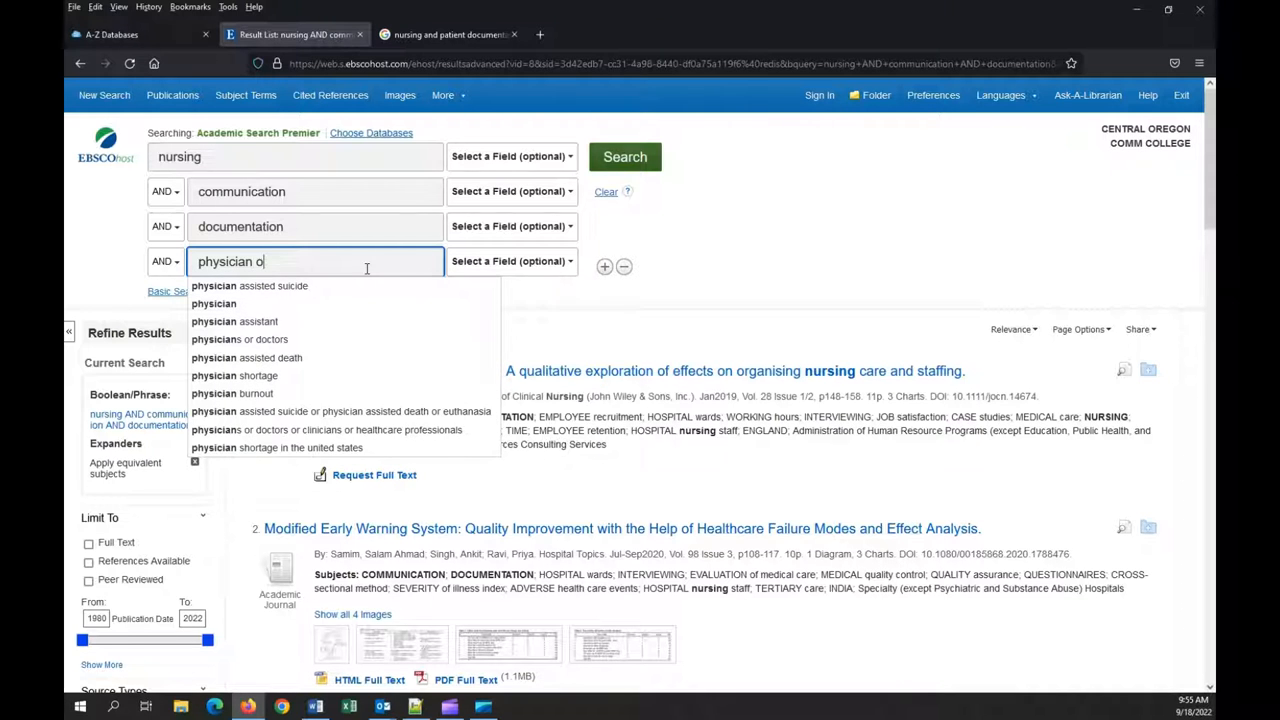
pyautogui.write('R')
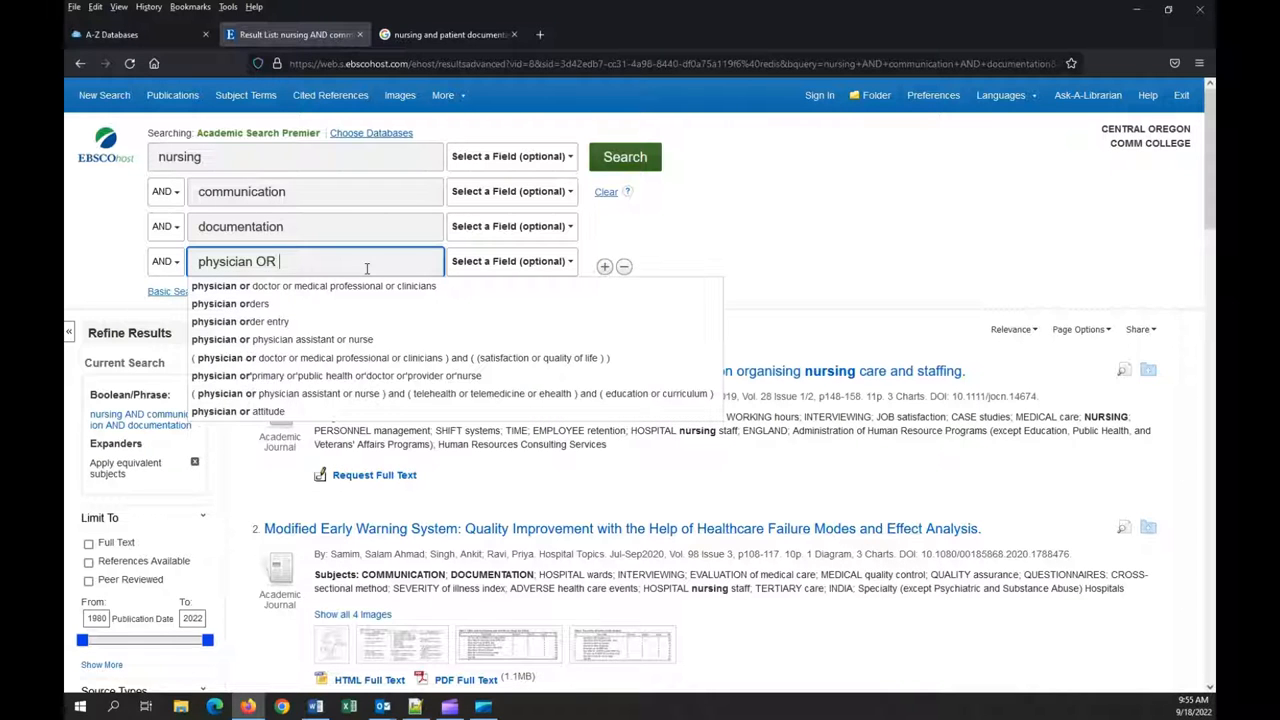
pyautogui.write('docto')
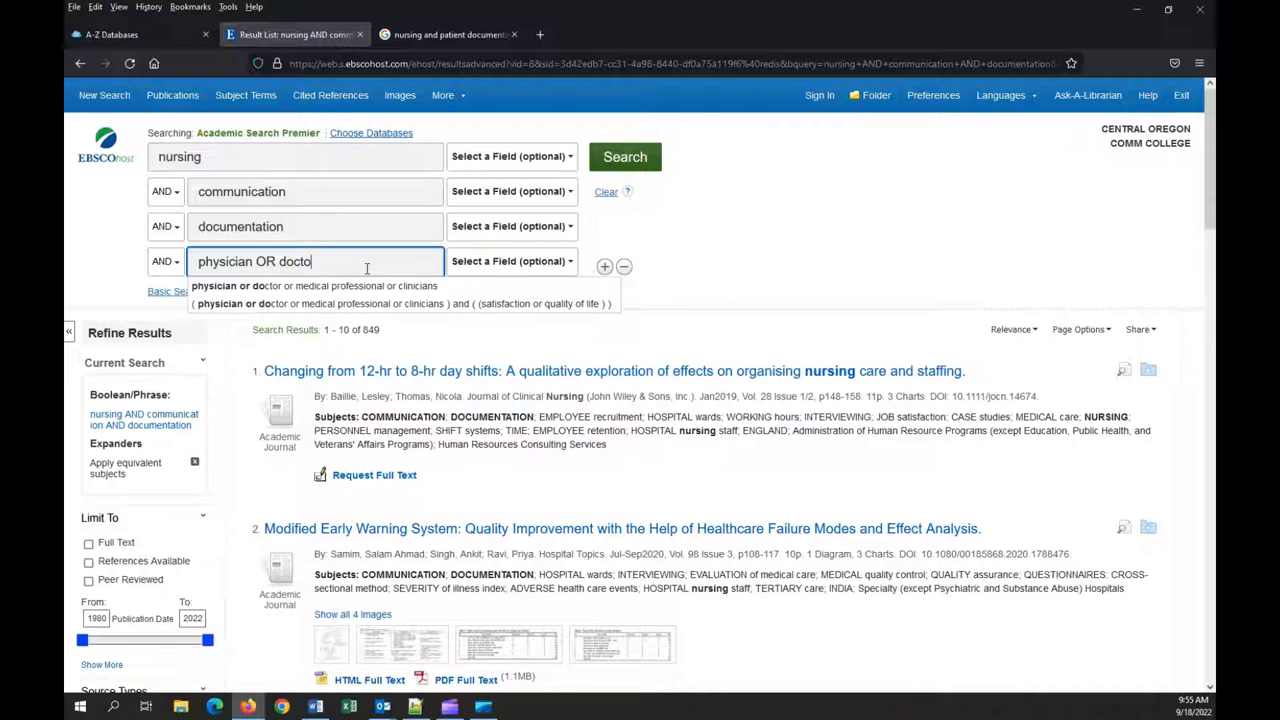
pyautogui.write('r)')
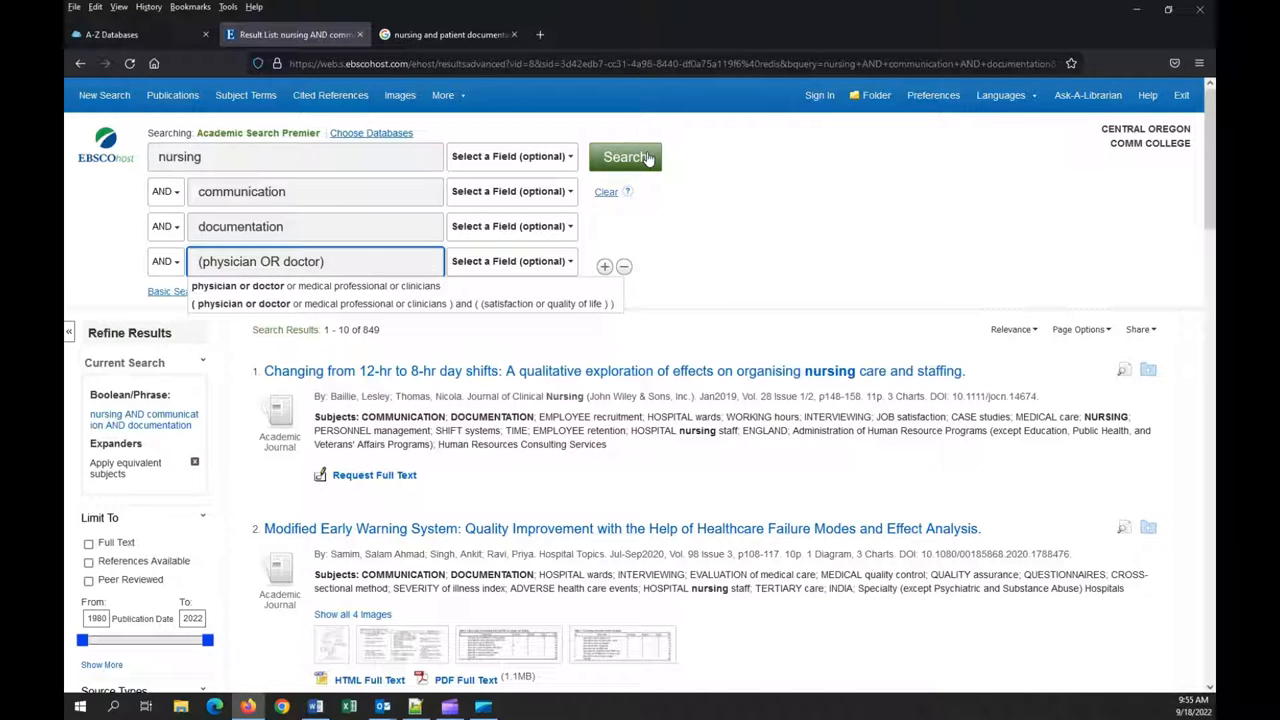
pyautogui.click(624, 156)
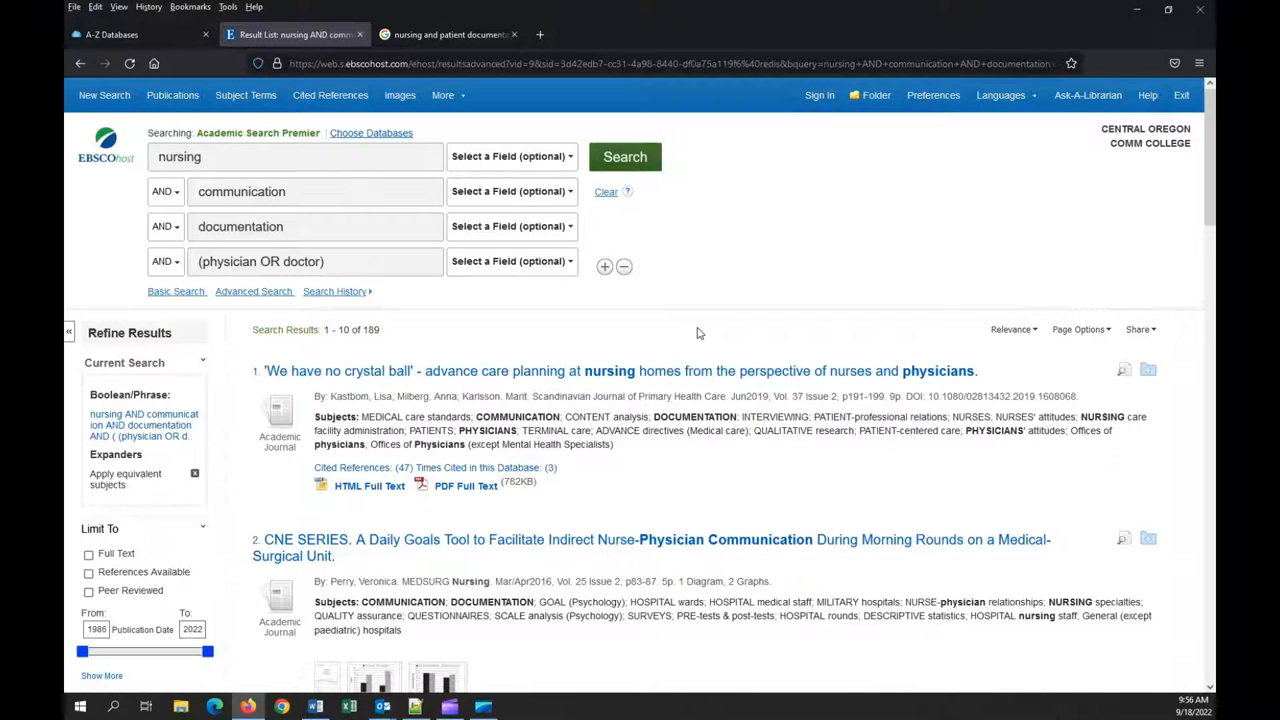
pyautogui.scroll(-3)
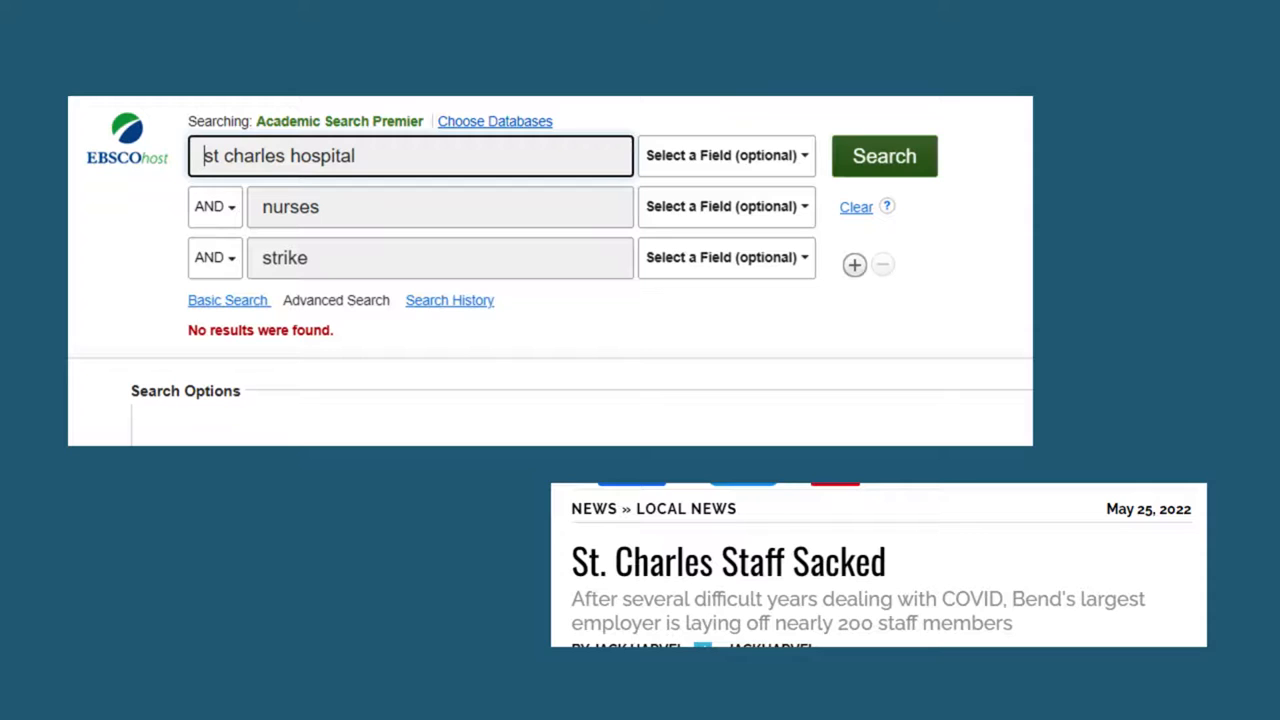
# Search st charles hospital, nurses and strike together, which returns no results
pyautogui.click(884, 156)
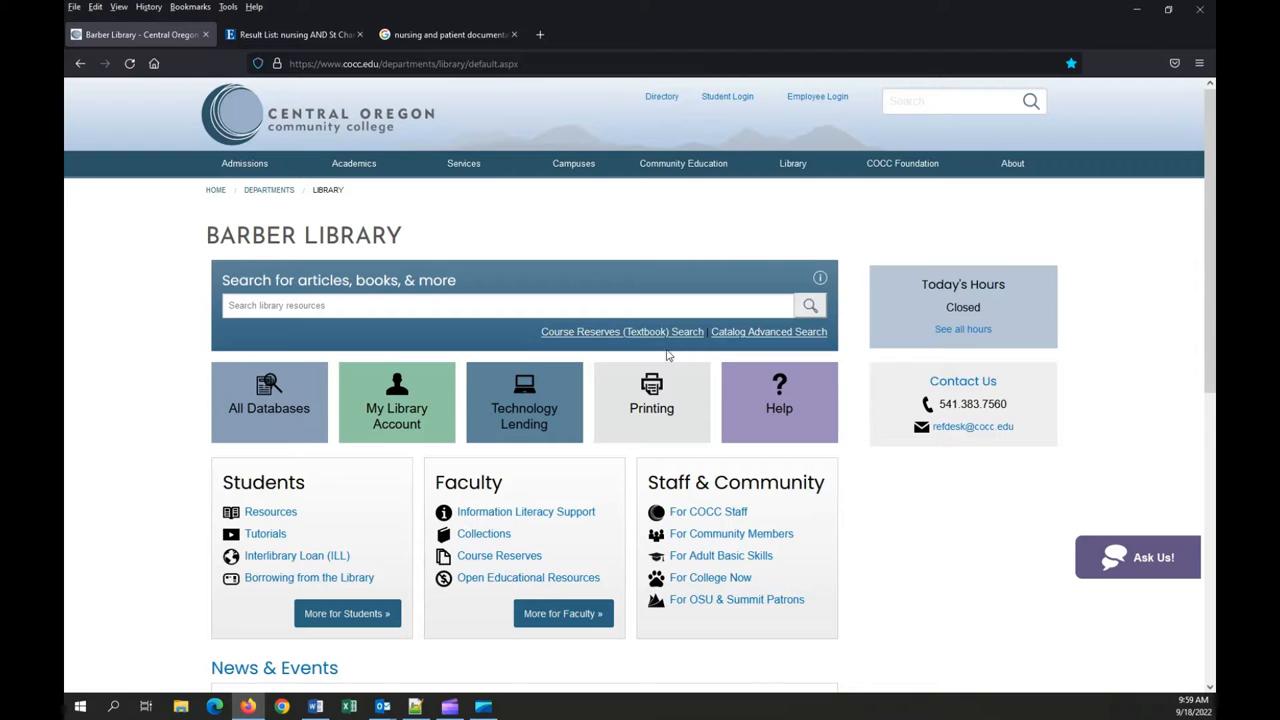
pyautogui.moveTo(780, 402)
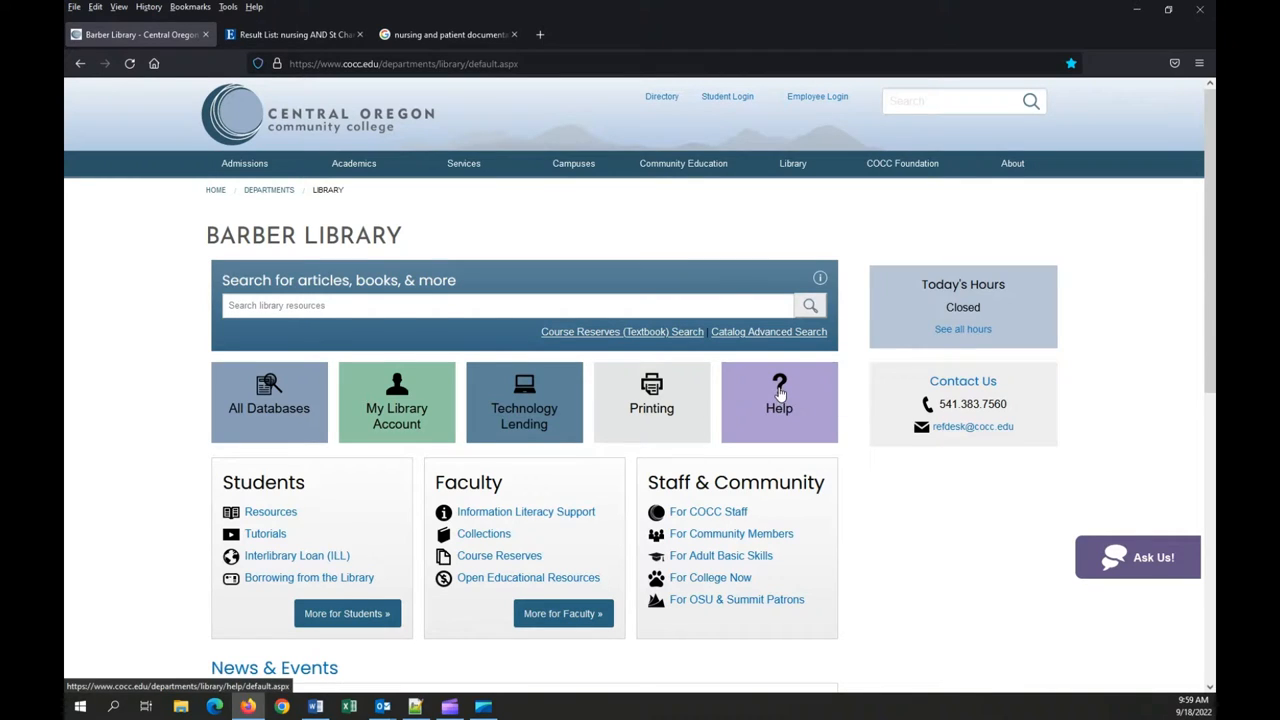
# Go to the Get Help from the Library page via the Help tile
pyautogui.click(780, 402)
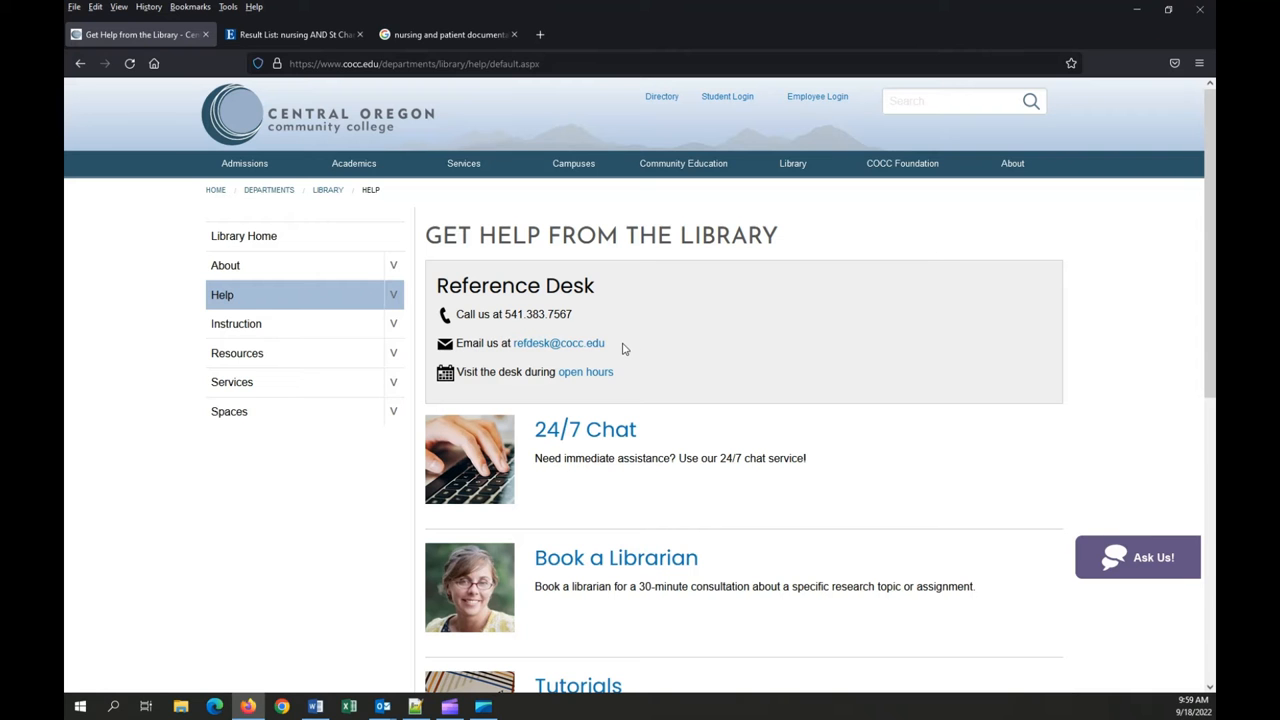
pyautogui.moveTo(644, 478)
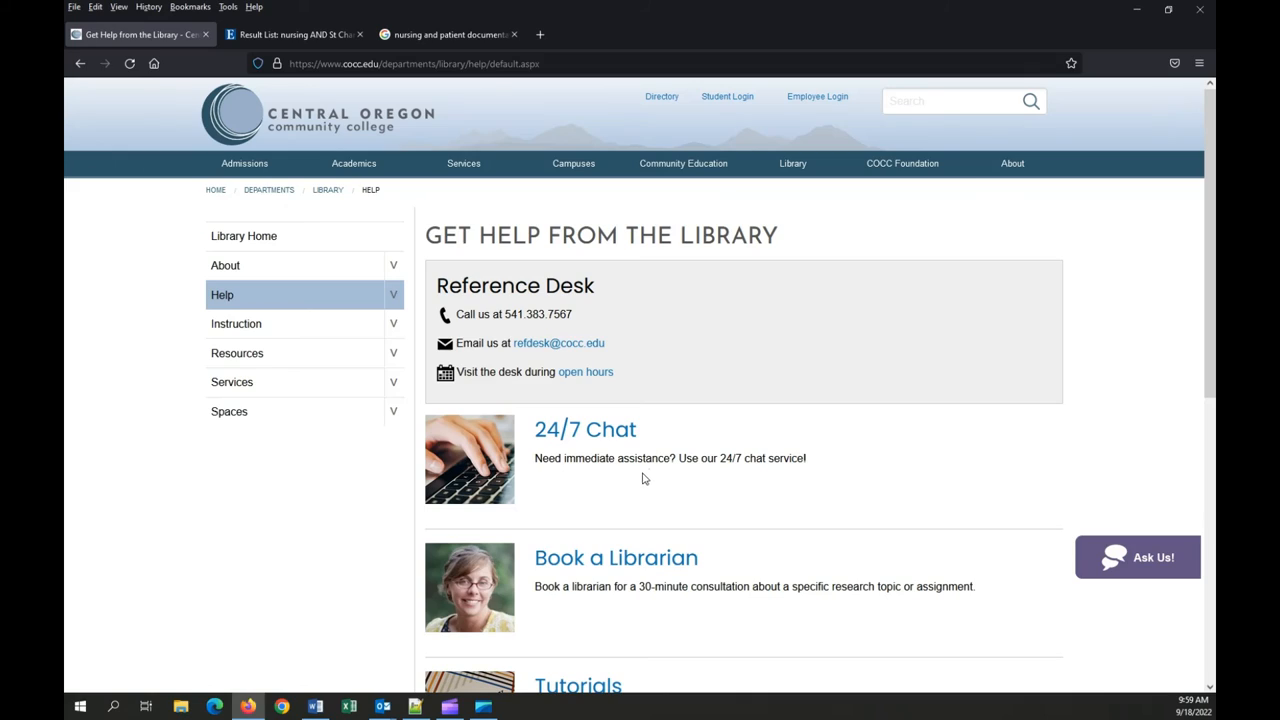